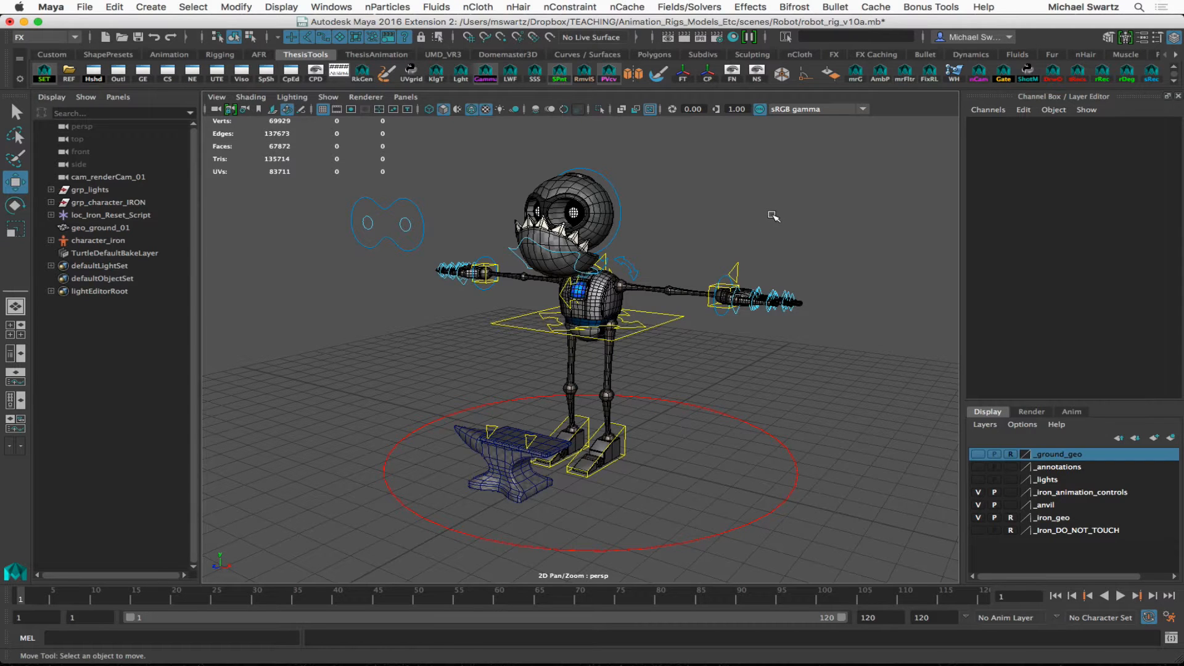
pyautogui.moveTo(751, 293)
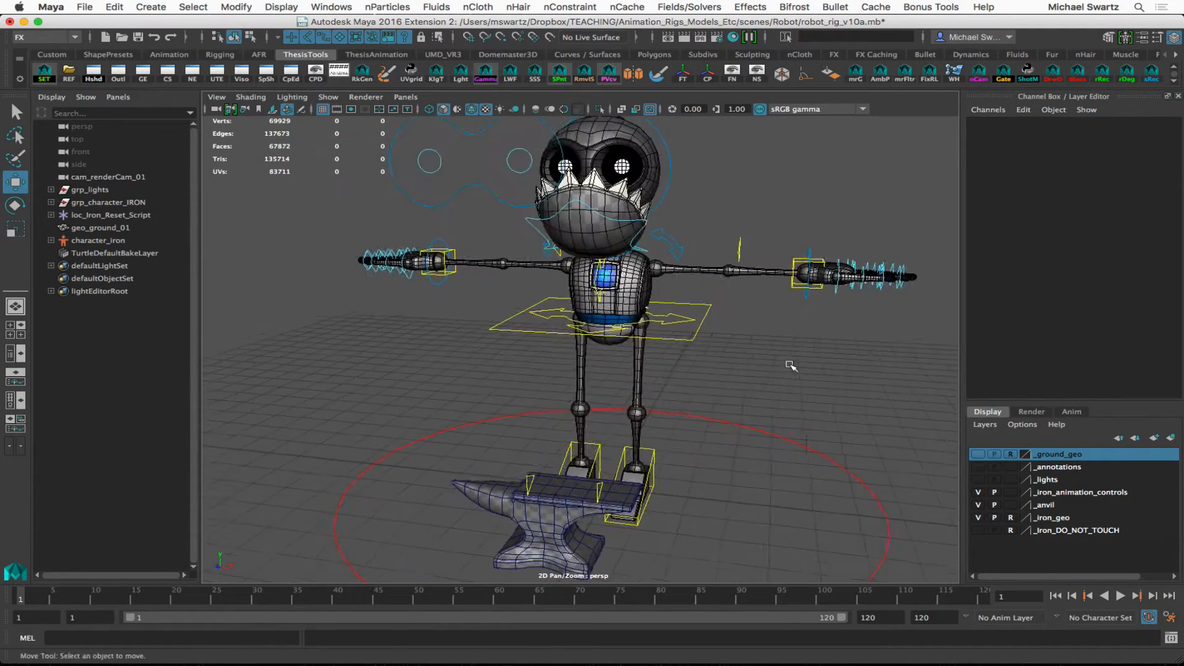
# Lower the left hand with its IK control and rotate the right wrist so both hands hang down.
pyautogui.moveTo(790, 366); pyautogui.dragTo(725, 295)
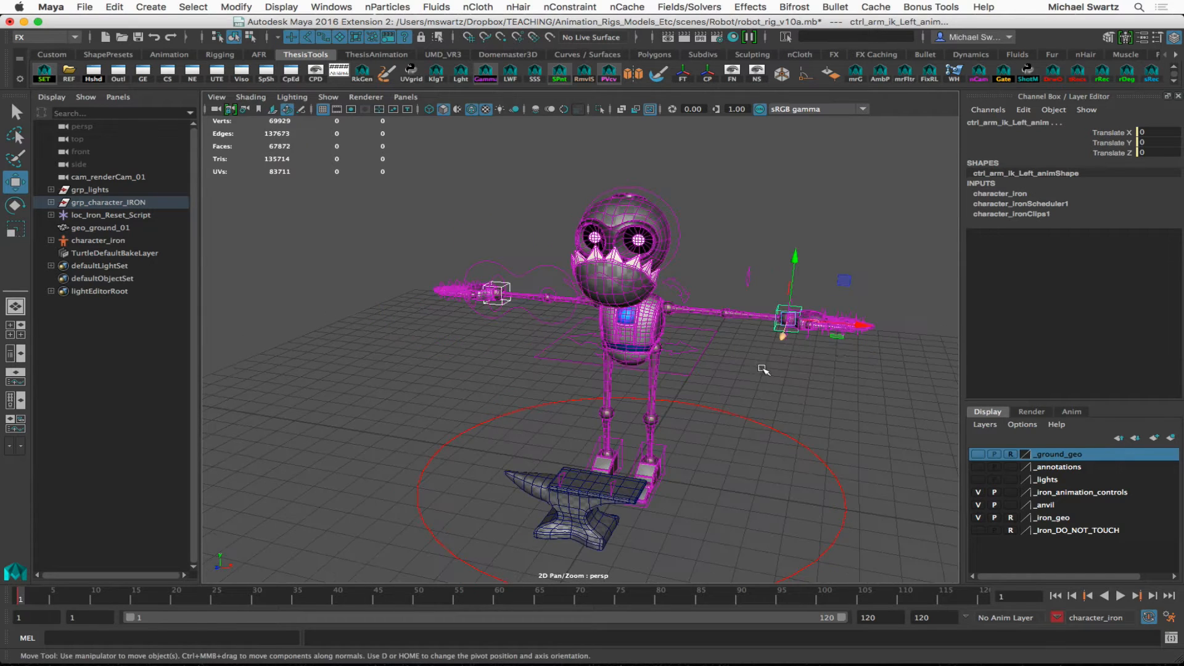
pyautogui.moveTo(822, 324); pyautogui.dragTo(755, 324)
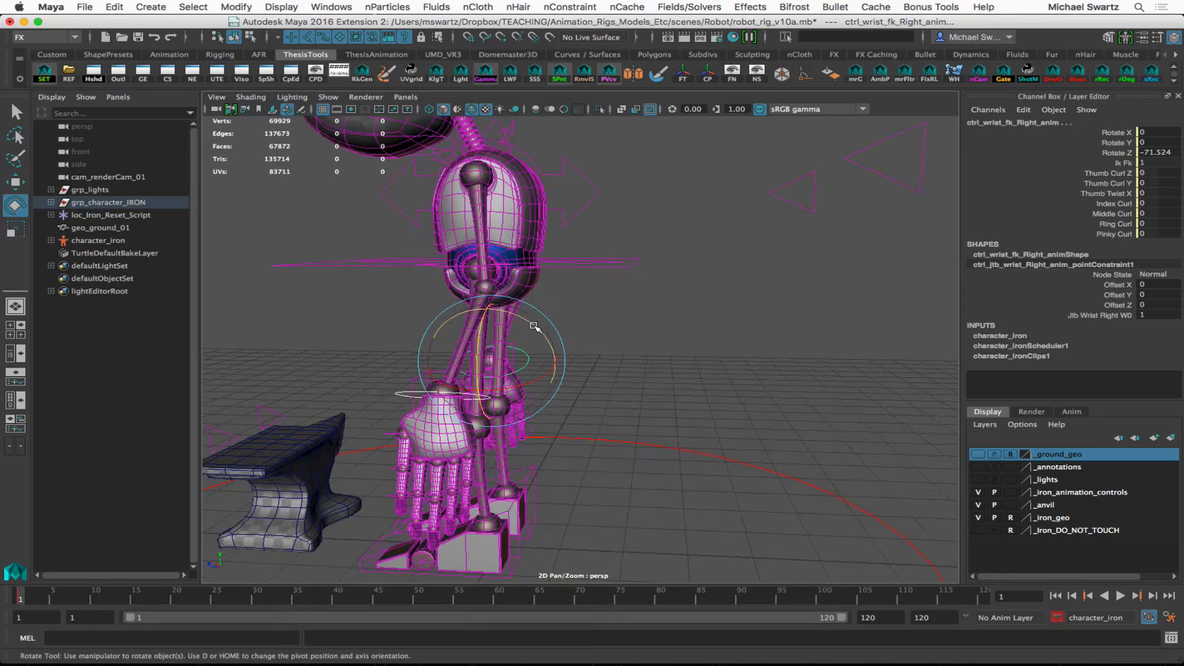
pyautogui.moveTo(534, 325); pyautogui.dragTo(551, 352)
pyautogui.write('.2')
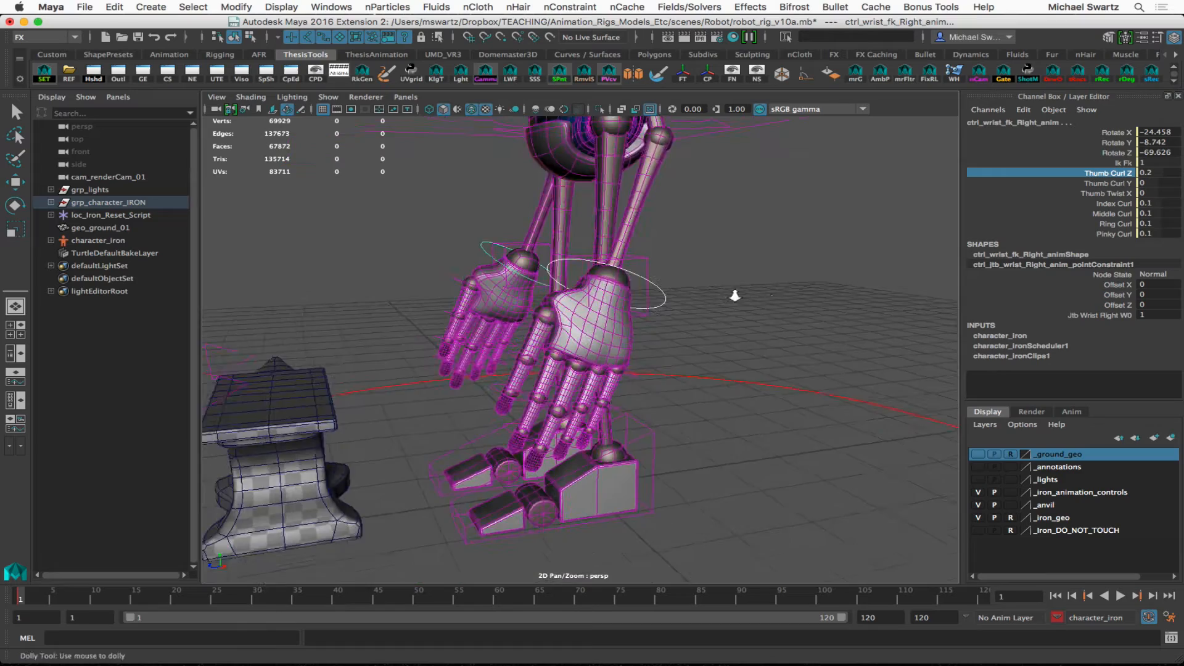
# Tilt ctrl_jtb_head_01_anim down and slump ctrl_upperbody_anim forward toward the anvil.
pyautogui.moveTo(732, 294); pyautogui.dragTo(559, 377)
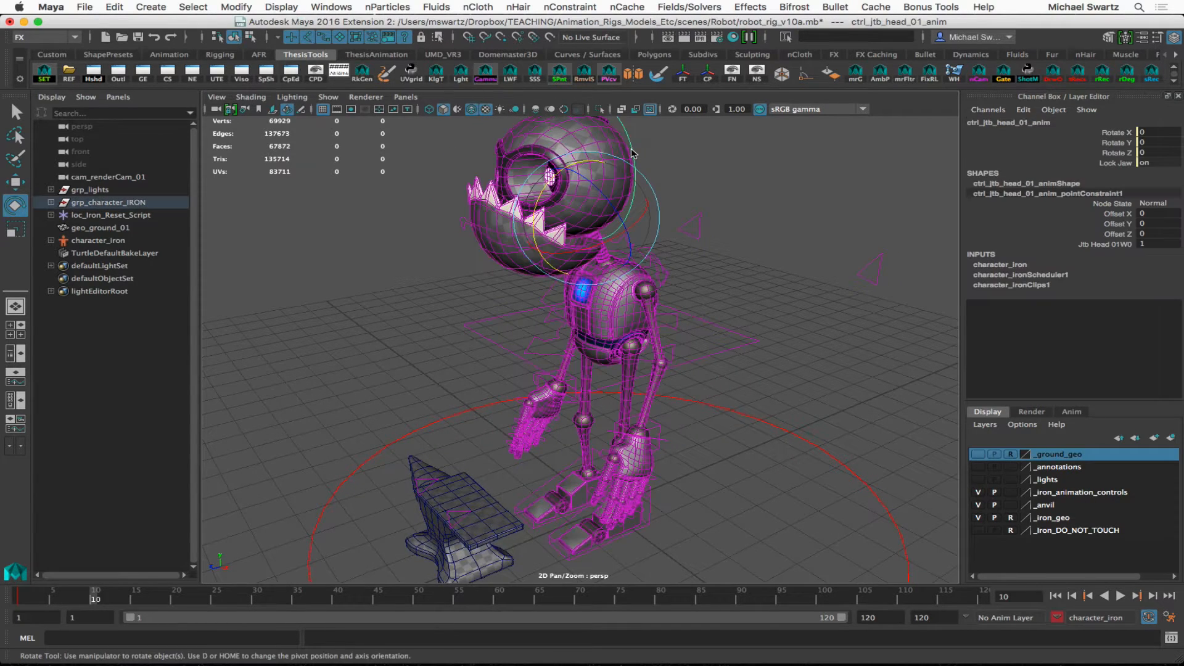
pyautogui.moveTo(604, 174); pyautogui.dragTo(529, 223)
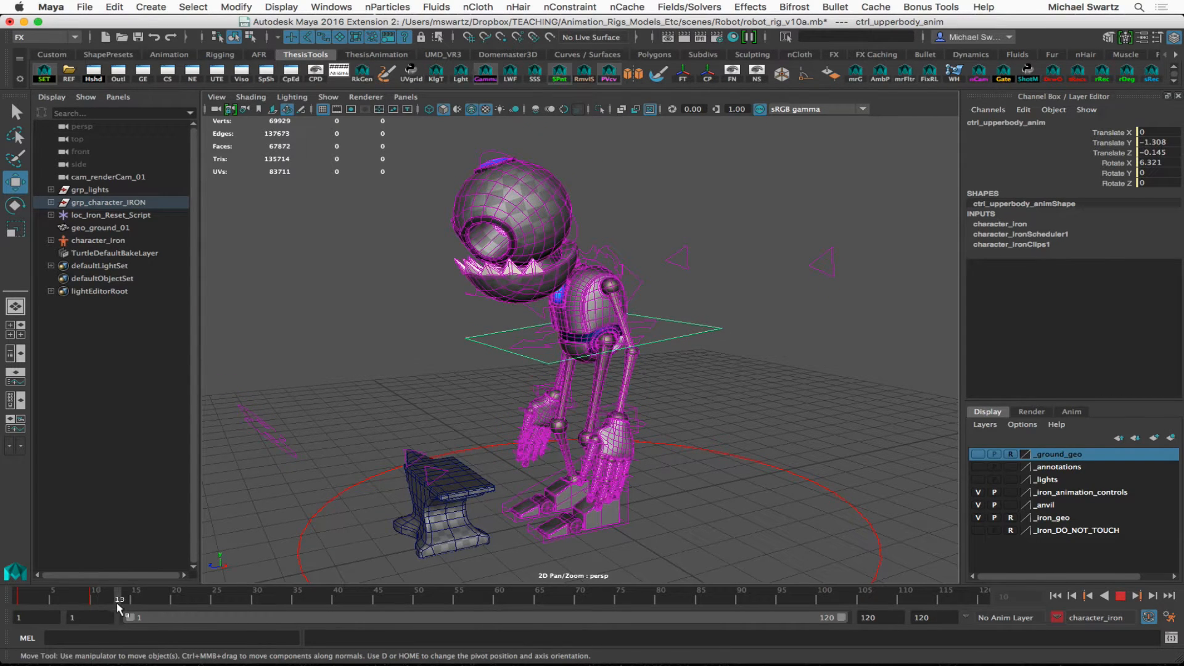
# Scrub to frame 25 and lean the upper body lower with the left wrist turned toward the anvil.
pyautogui.click(136, 599)
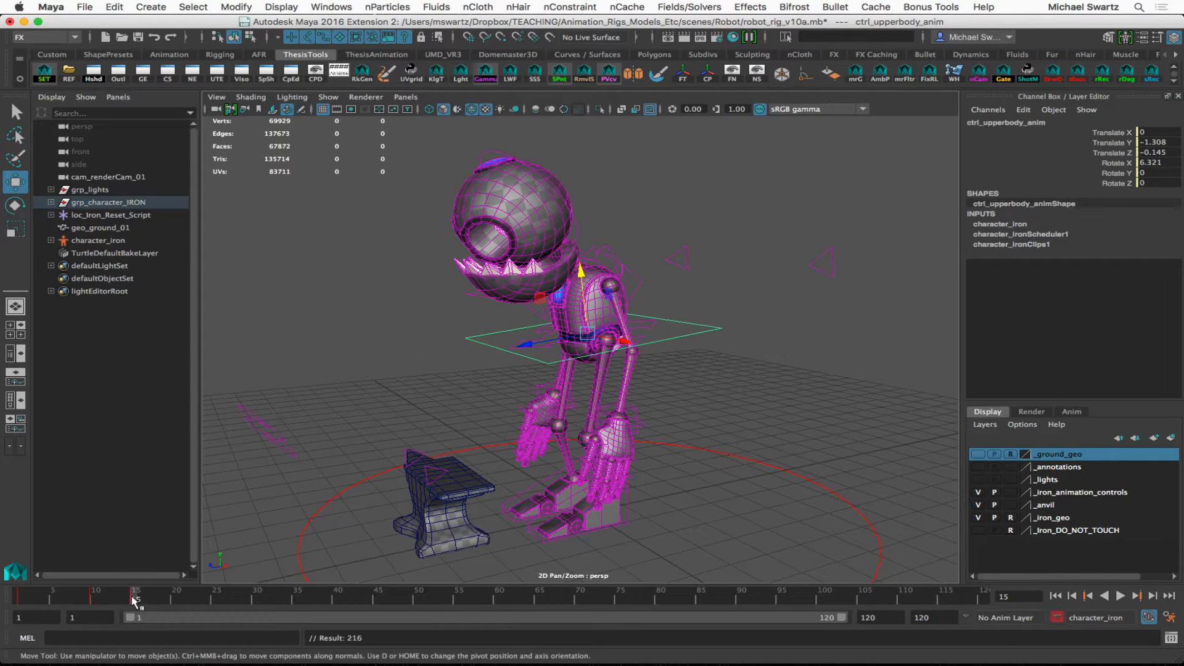
pyautogui.click(1121, 595)
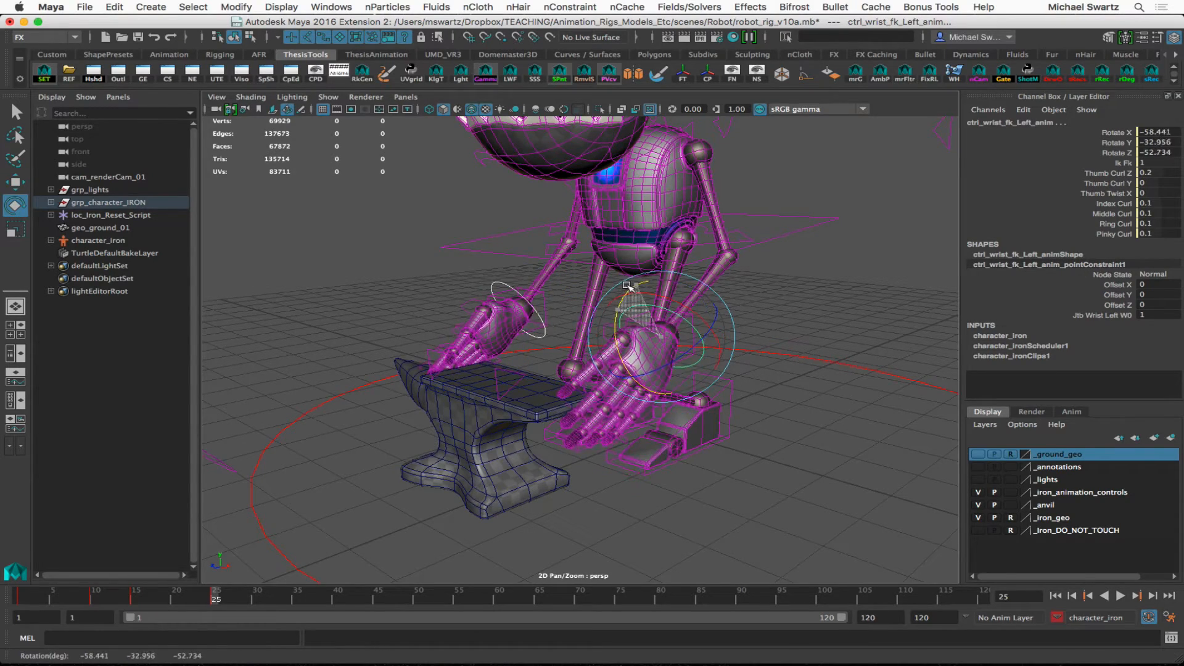
# Move ctrl_arm_ik_Left_anim and ctrl_arm_ik_Right_anim so both hands rest on top of the anvil.
pyautogui.moveTo(630, 285); pyautogui.dragTo(634, 285)
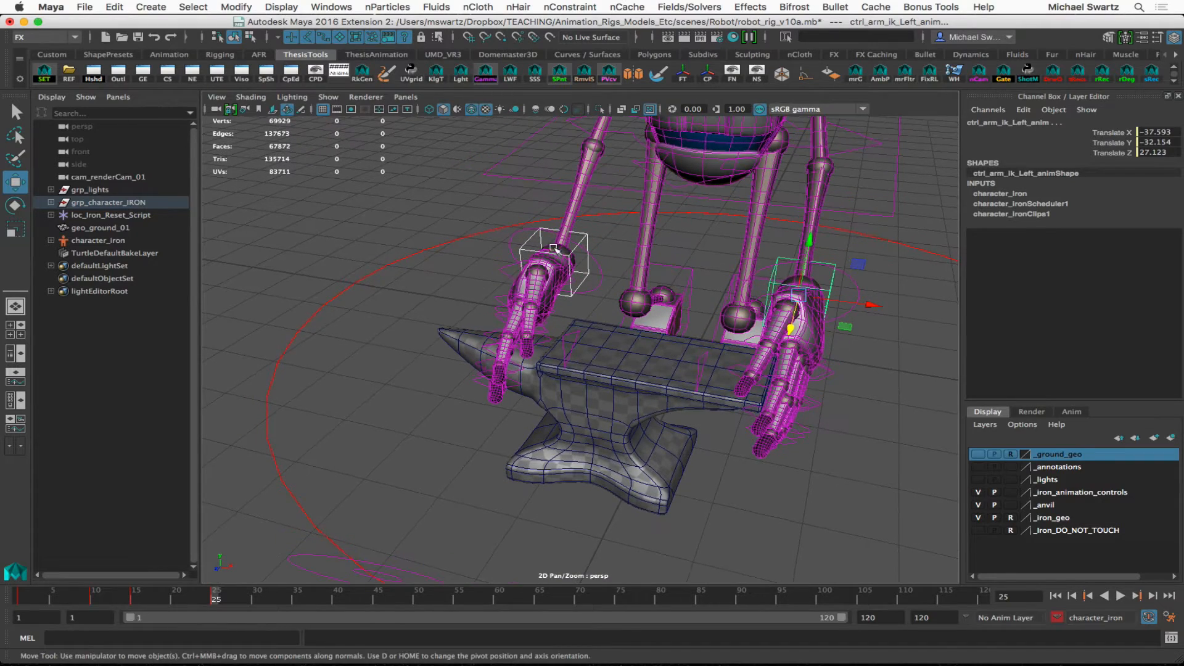
pyautogui.click(554, 249)
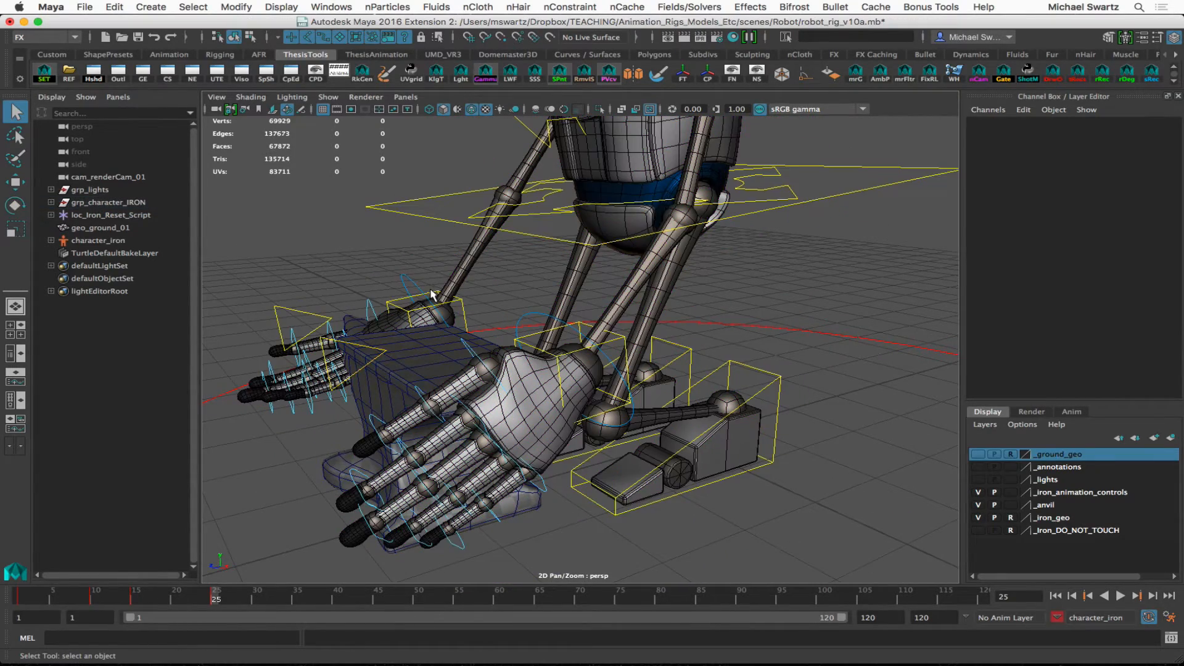
# Press the right hand against the anvil, rotate its wrist to fit, and curl its fingers to 0.3.
pyautogui.click(430, 313)
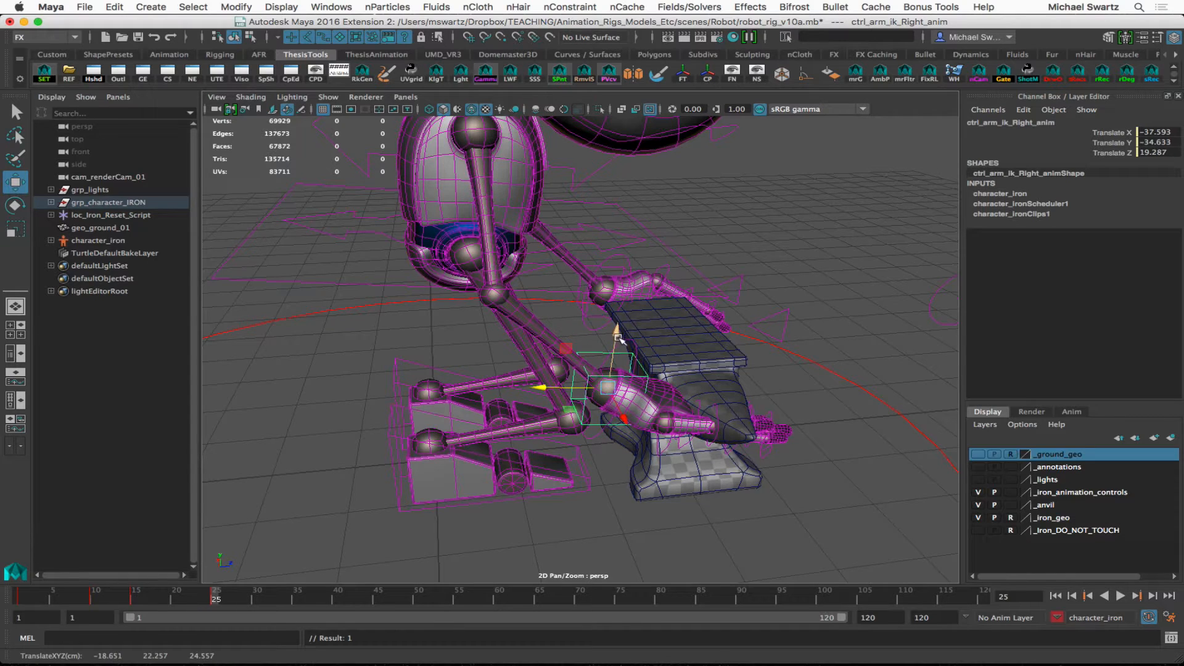
pyautogui.moveTo(616, 332); pyautogui.dragTo(612, 351)
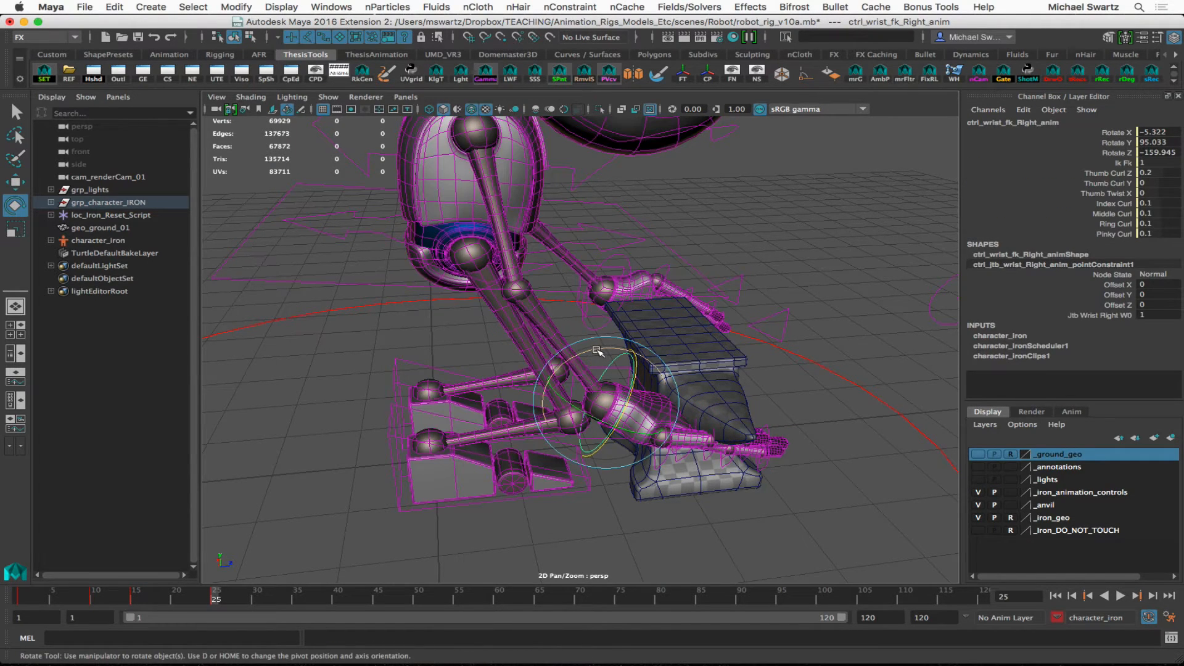
pyautogui.moveTo(596, 351); pyautogui.dragTo(685, 410)
pyautogui.write('0.3')
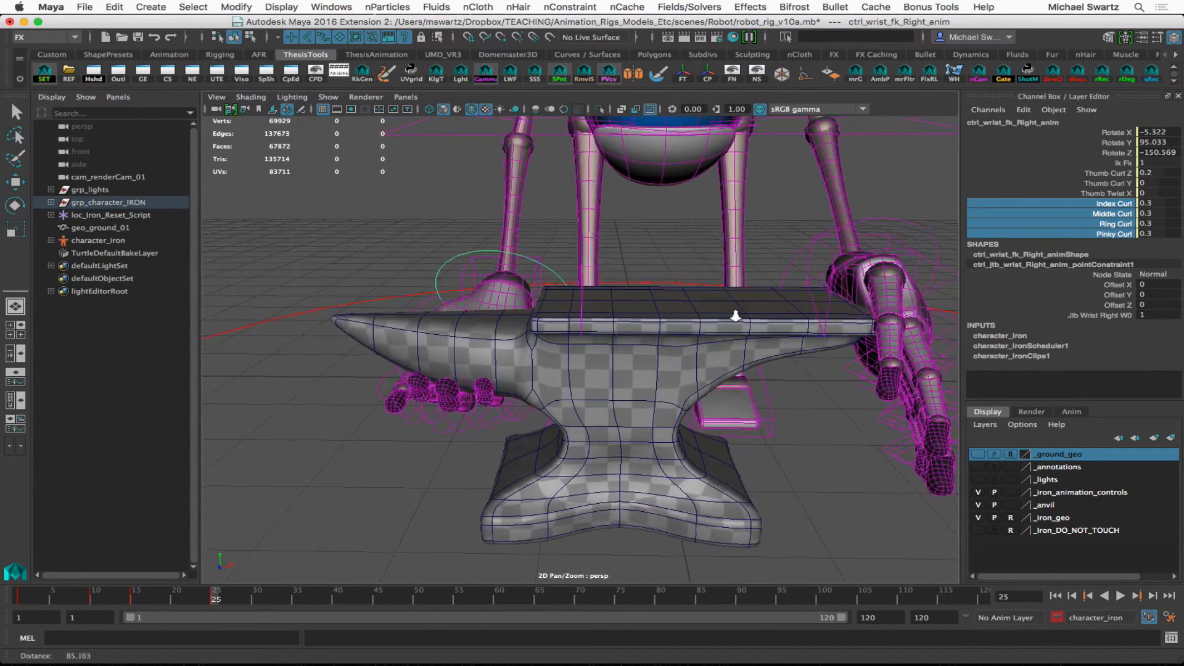
pyautogui.moveTo(736, 316); pyautogui.dragTo(747, 347)
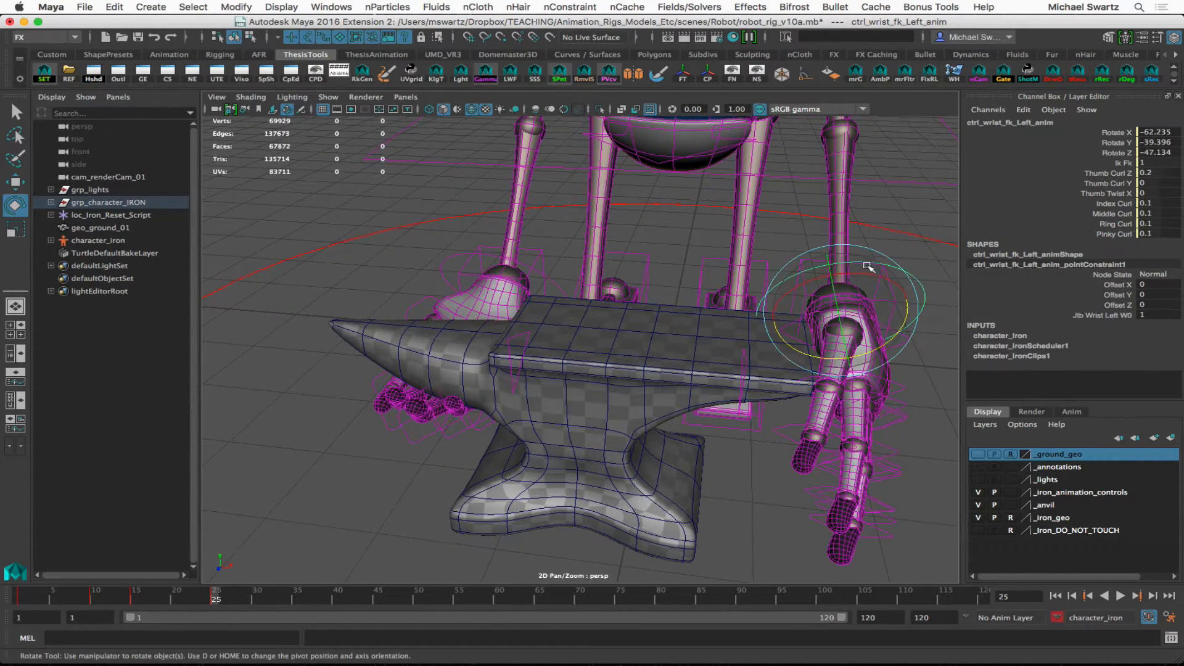
# Rotate the left FK wrist around toward the anvil's side.
pyautogui.moveTo(868, 266); pyautogui.dragTo(701, 368)
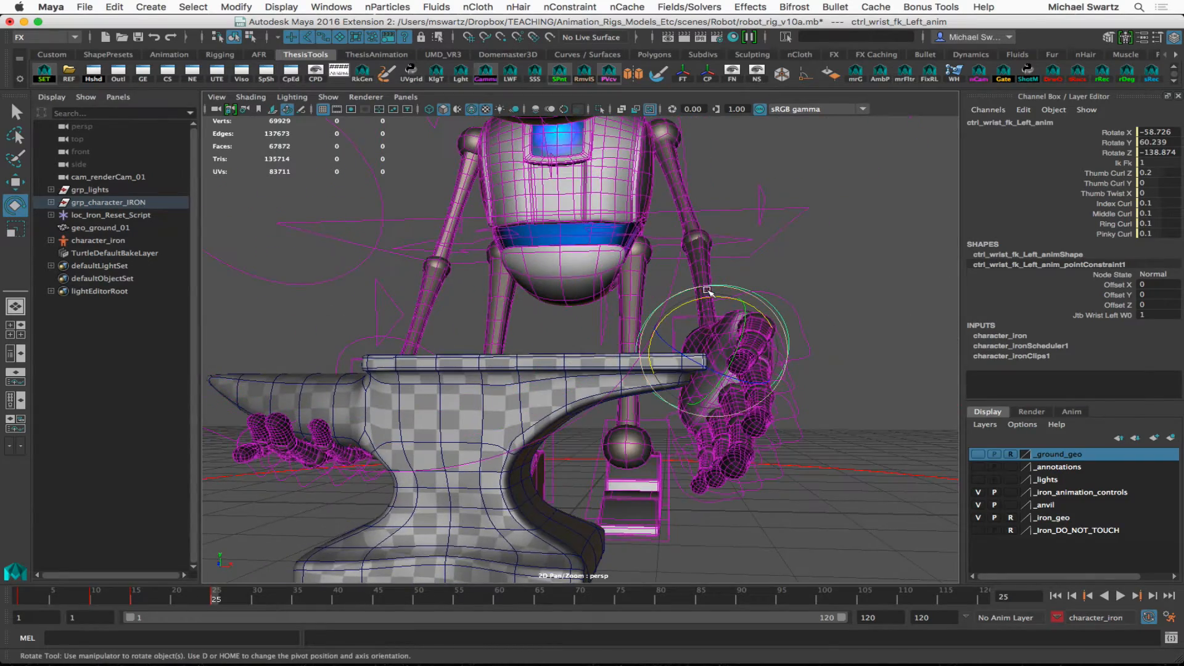
pyautogui.moveTo(718, 302); pyautogui.dragTo(676, 379)
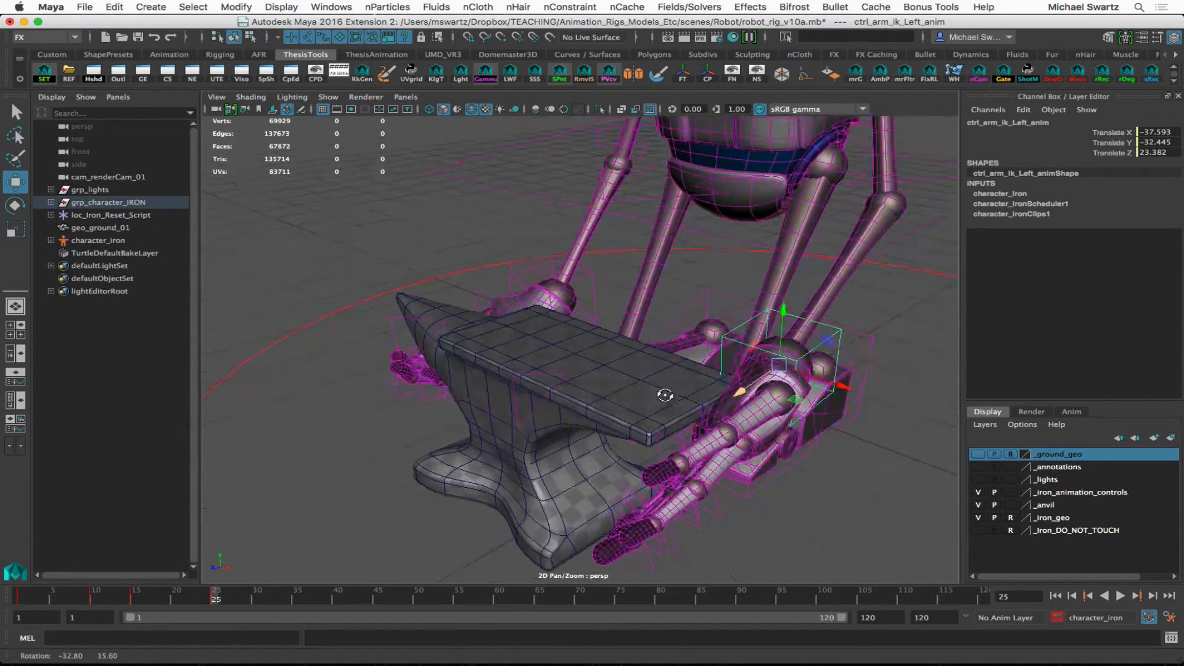
# Rotate ctrl_wrist_fk_Left_anim onto the anvil edge, lower ctrl_arm_ik_Left_anim, and set the finger curls to 0.3.
pyautogui.moveTo(665, 394); pyautogui.dragTo(762, 387)
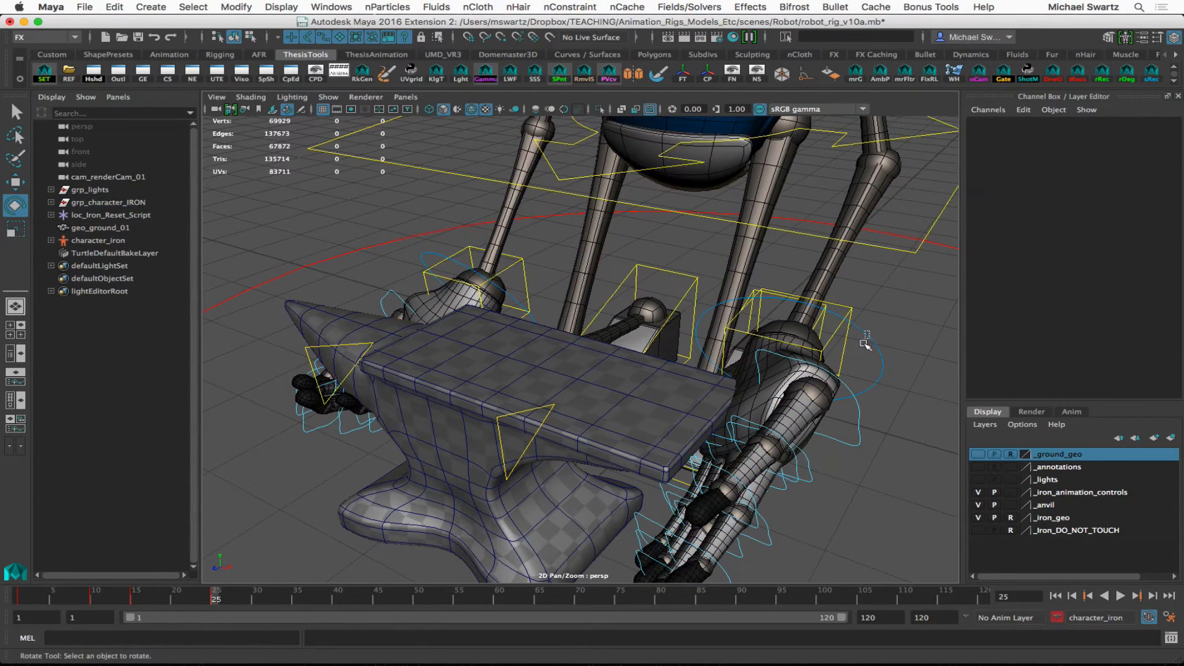
pyautogui.click(769, 313)
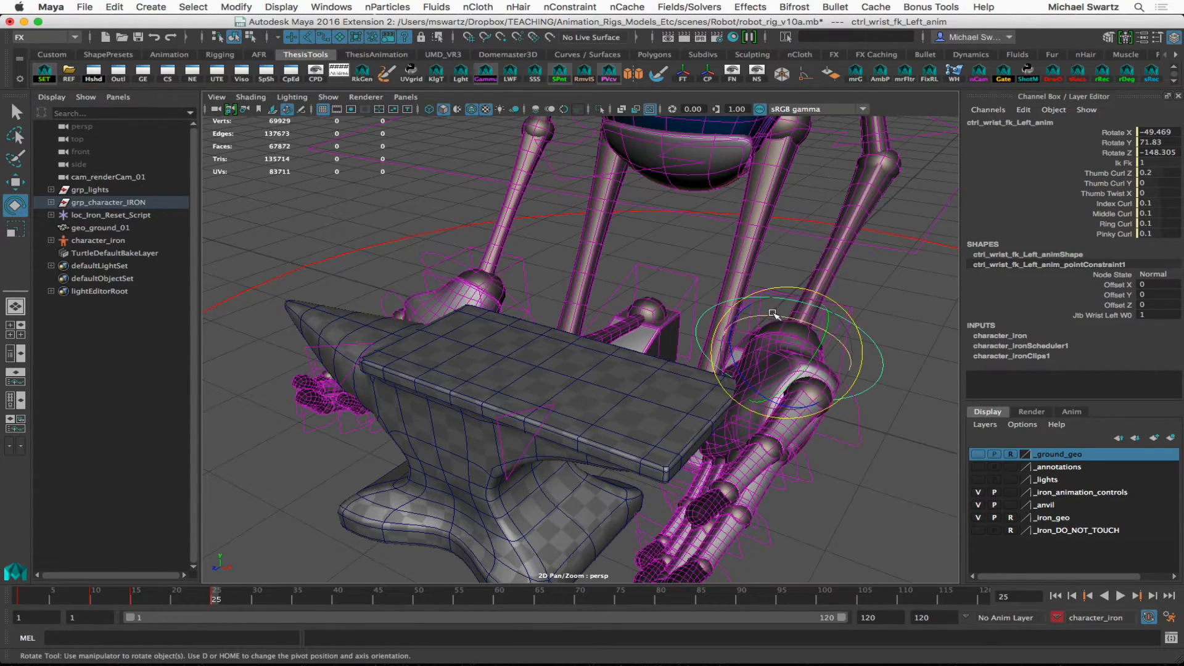
pyautogui.moveTo(770, 313); pyautogui.dragTo(792, 344)
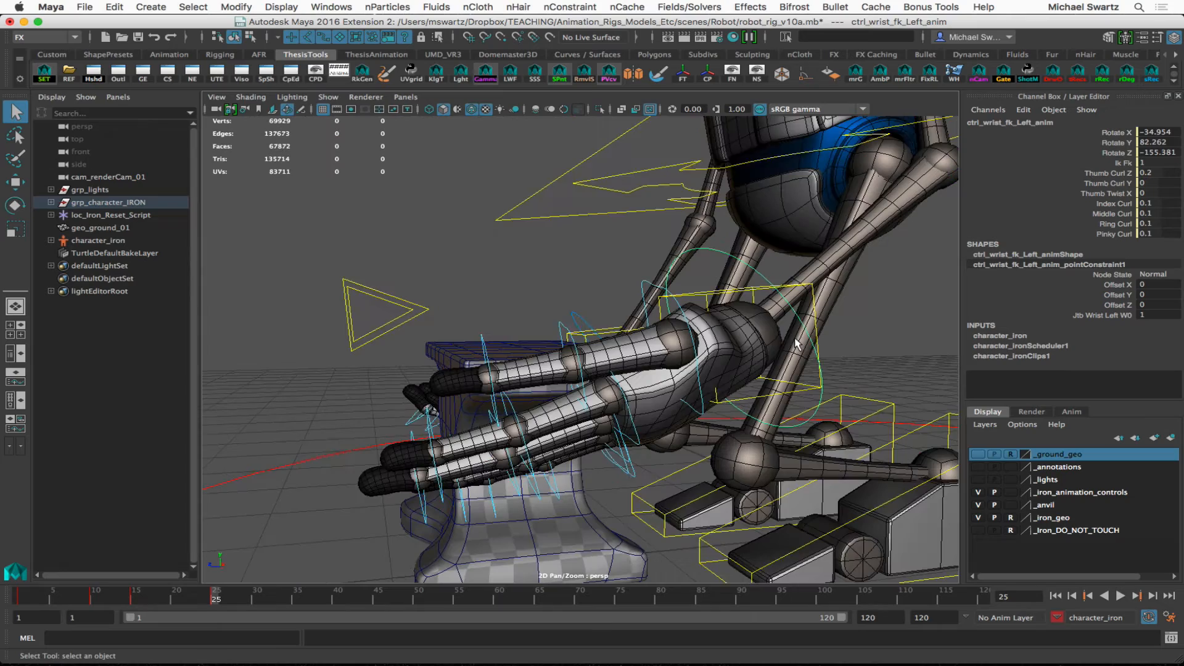
pyautogui.click(751, 294)
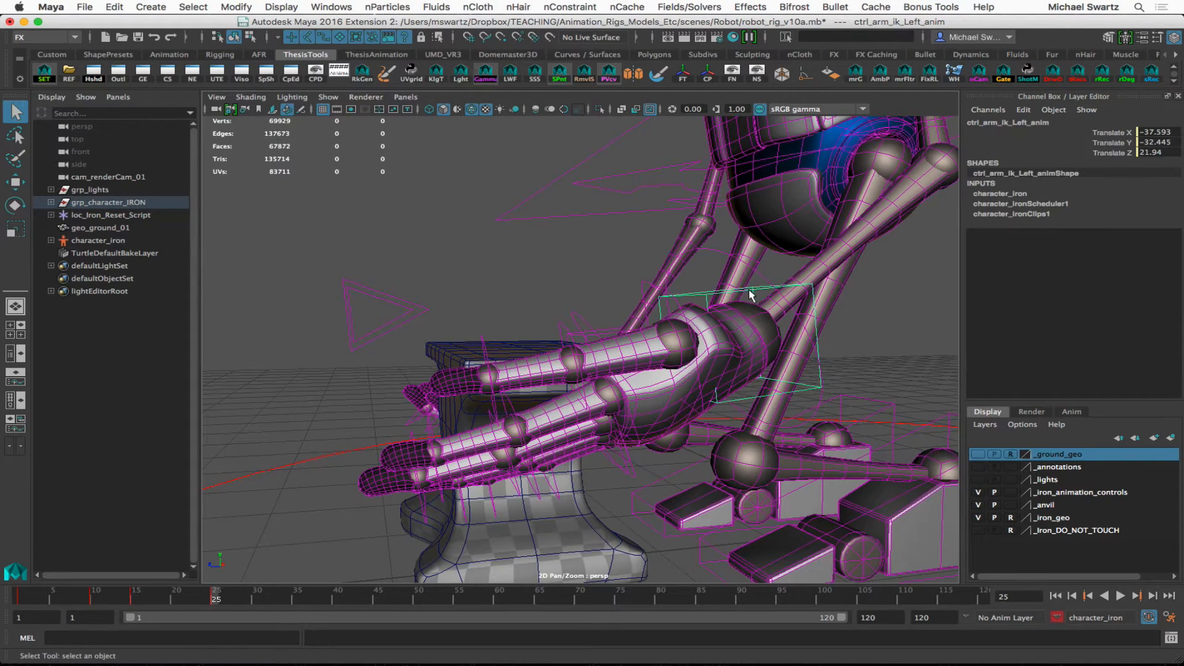
pyautogui.moveTo(750, 295); pyautogui.dragTo(736, 302)
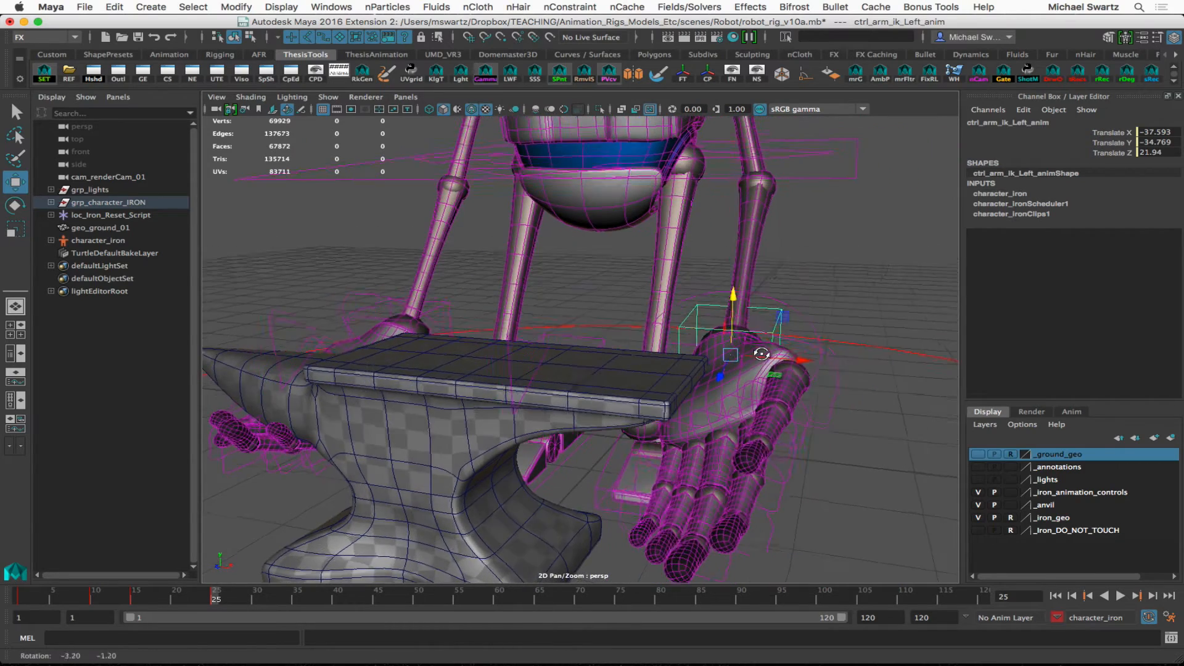
pyautogui.moveTo(732, 355); pyautogui.dragTo(800, 361)
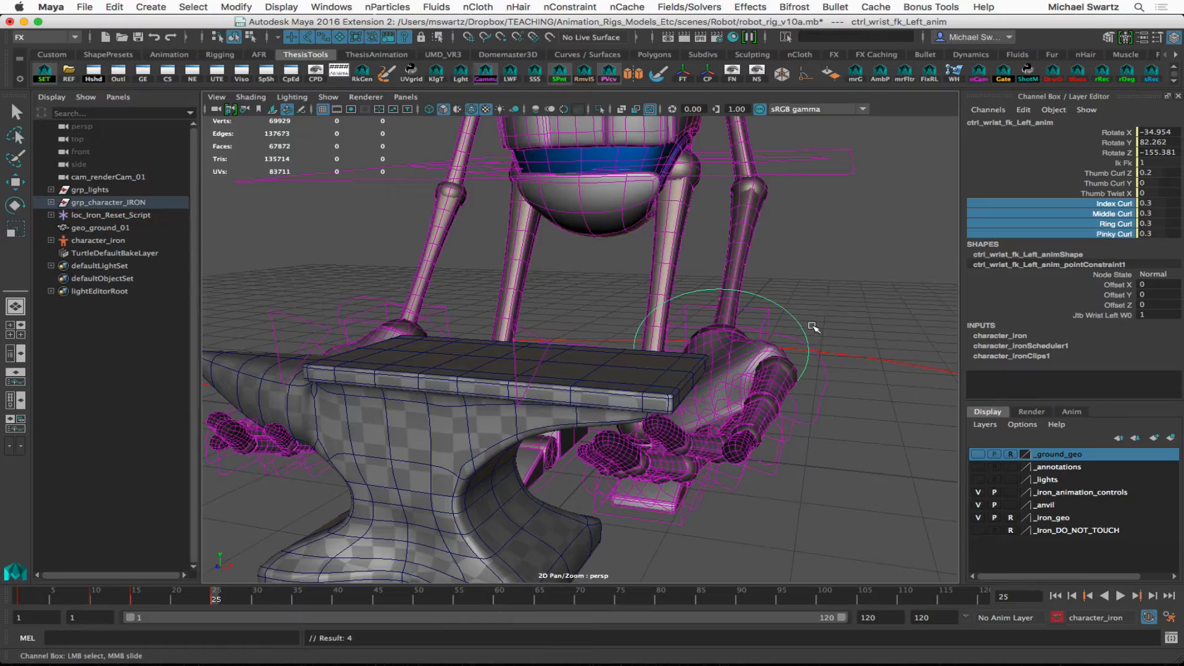
pyautogui.moveTo(814, 327); pyautogui.dragTo(688, 359)
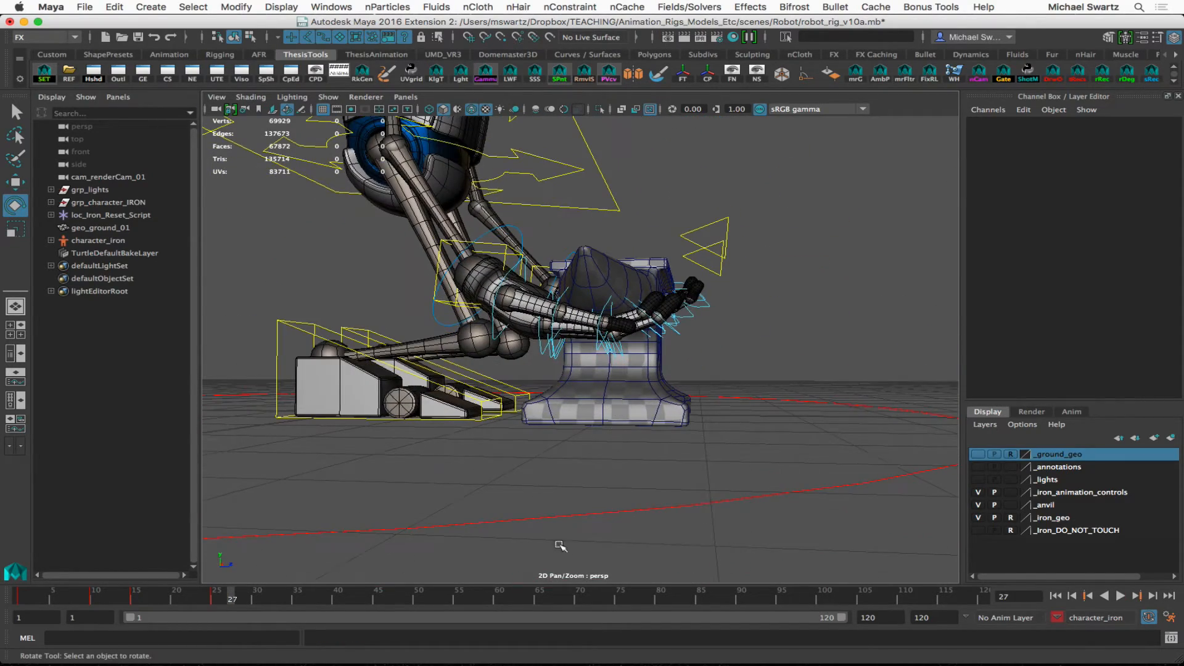
# Select the anvil geometry and group it with Ctrl+G under grp_geo_props.
pyautogui.click(1121, 596)
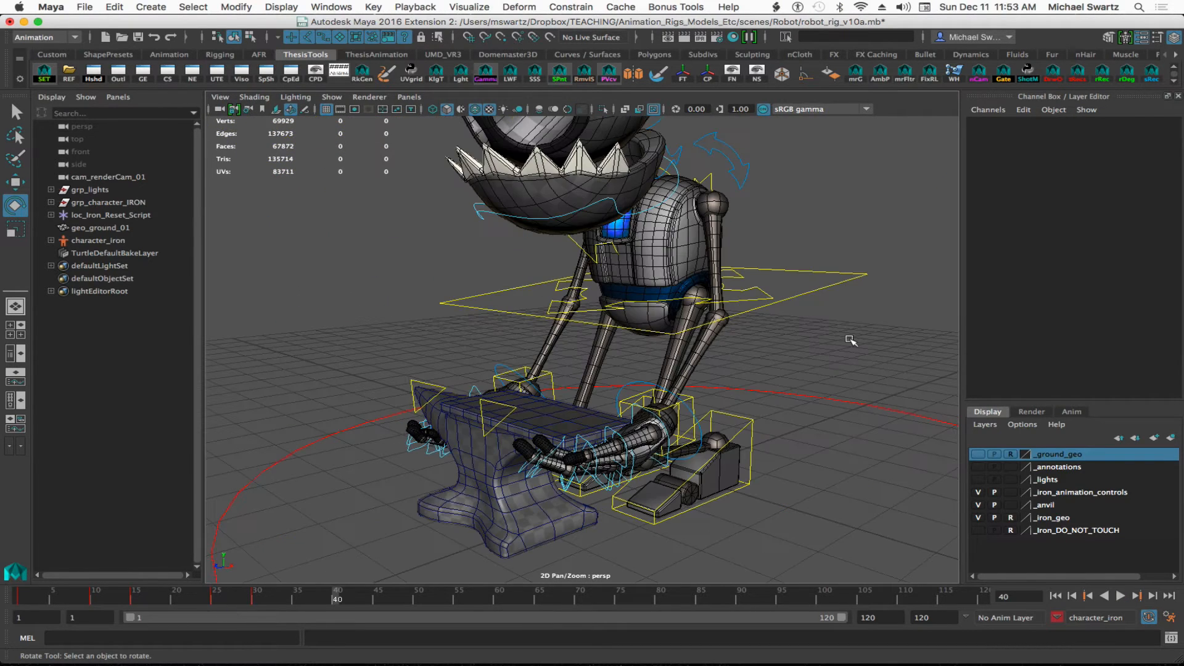
pyautogui.moveTo(641, 377)
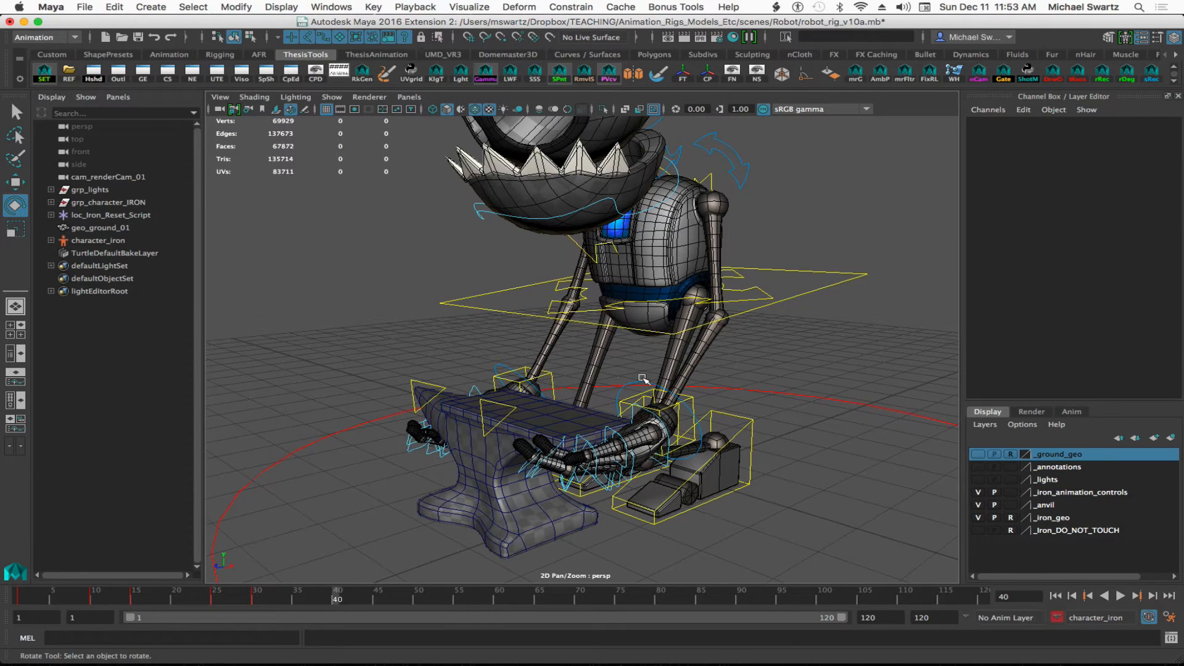
pyautogui.moveTo(494, 412)
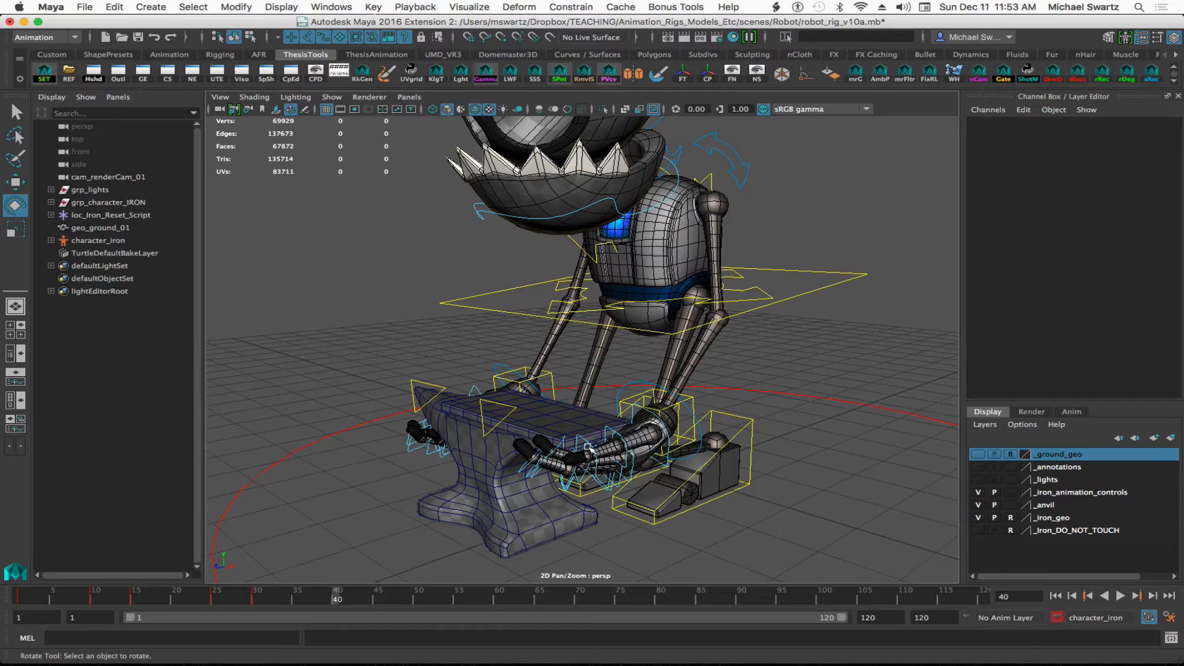
pyautogui.moveTo(498, 475)
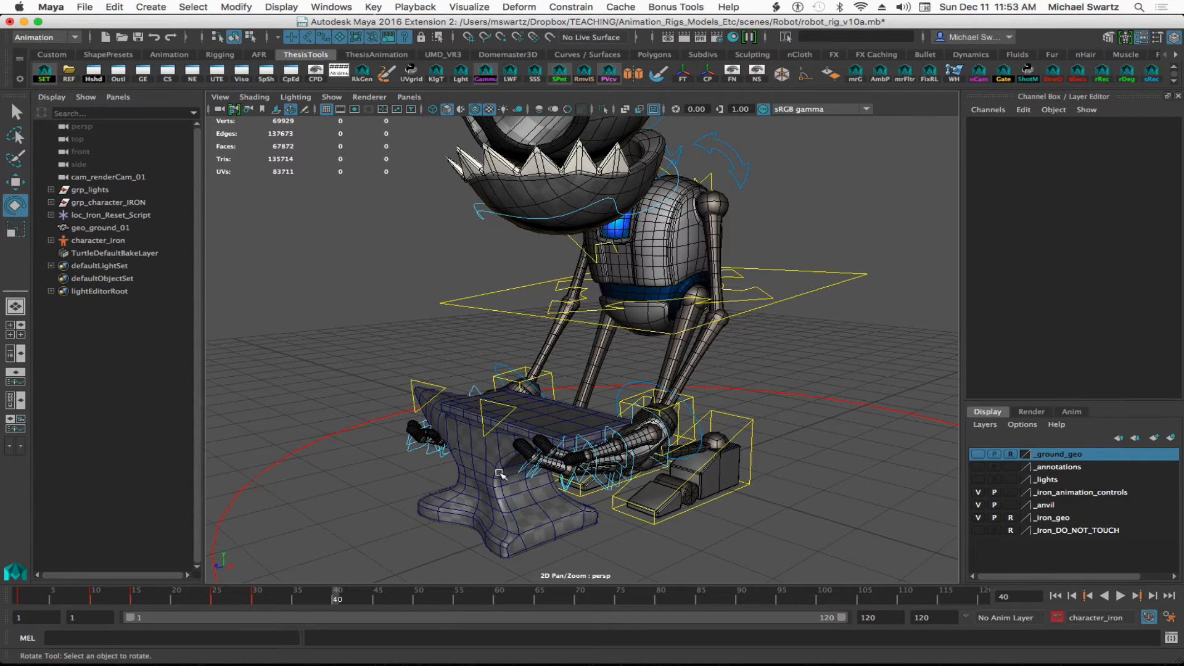
pyautogui.moveTo(645, 448)
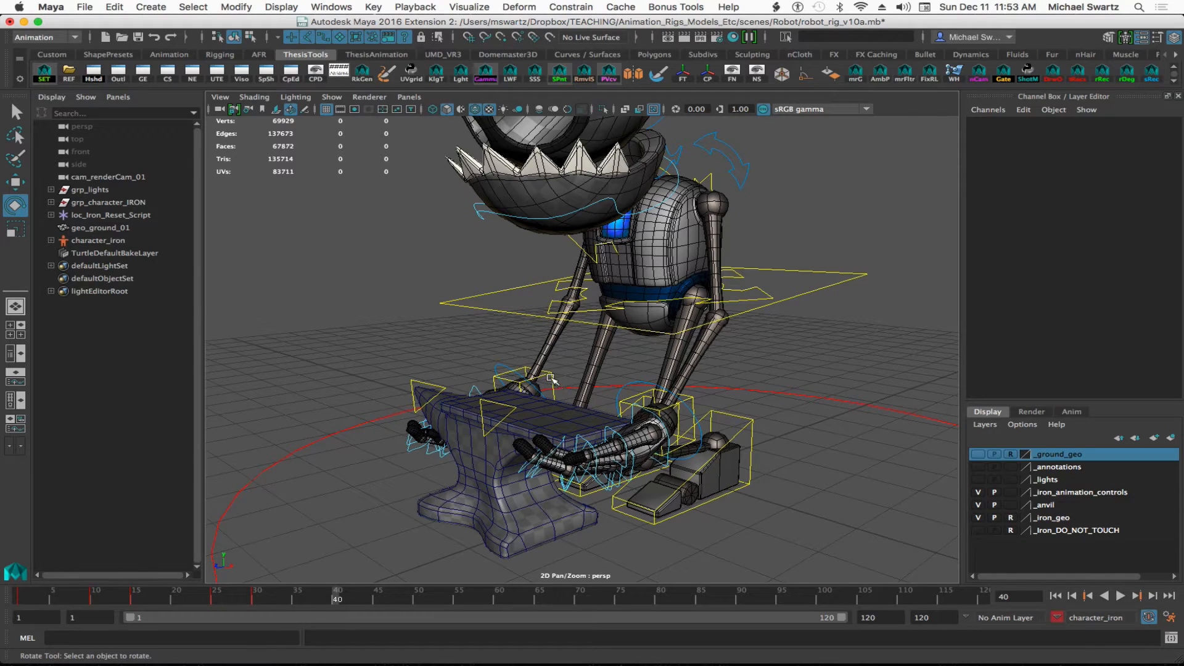
pyautogui.moveTo(473, 465)
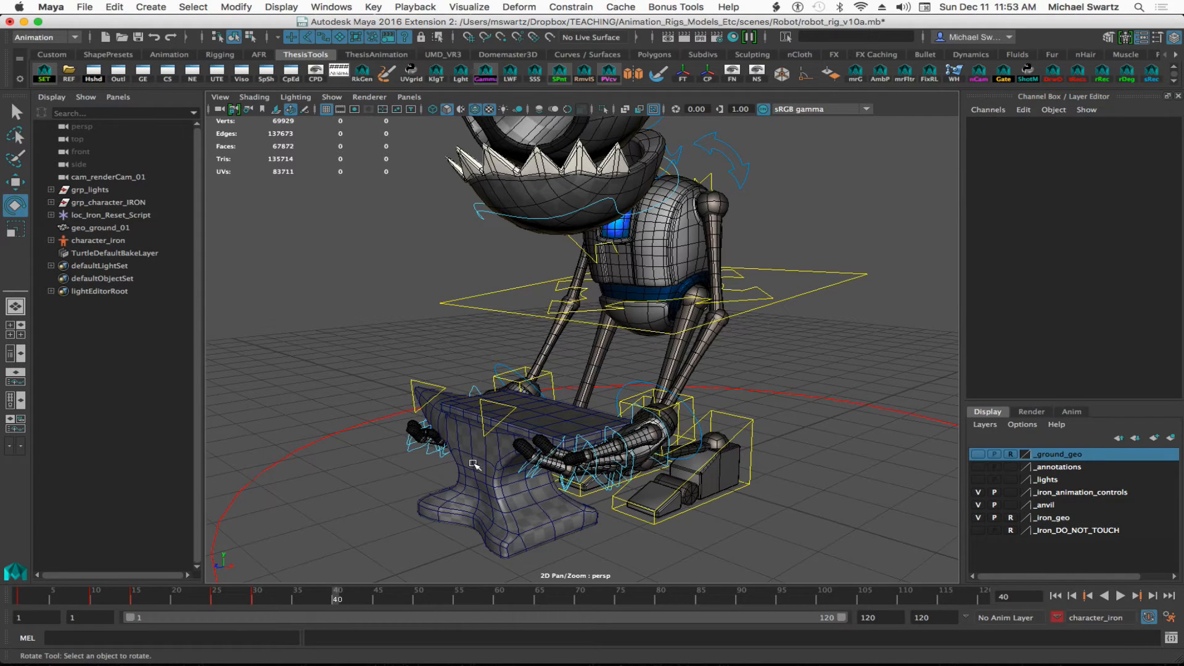
pyautogui.click(491, 452)
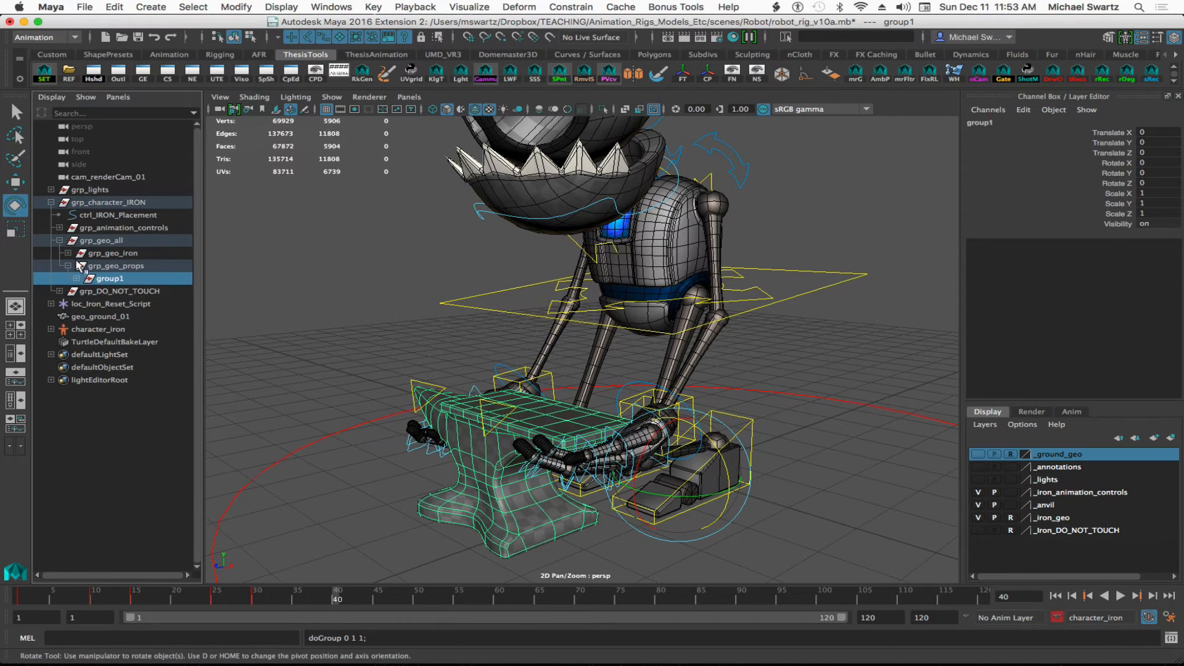
# Rename group1 to grp_geo_anvil_anim_offset and shift-select the right arm IK control with it.
pyautogui.doubleClick(110, 279)
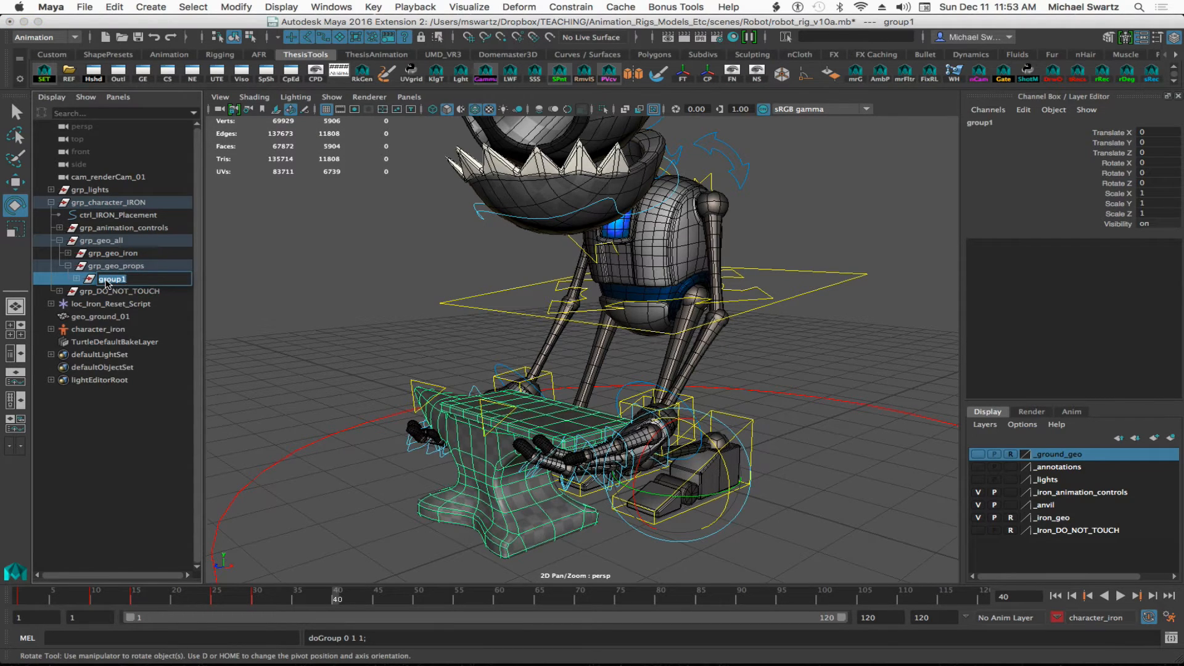
pyautogui.write('grp_geo_anvil_anim_offse')
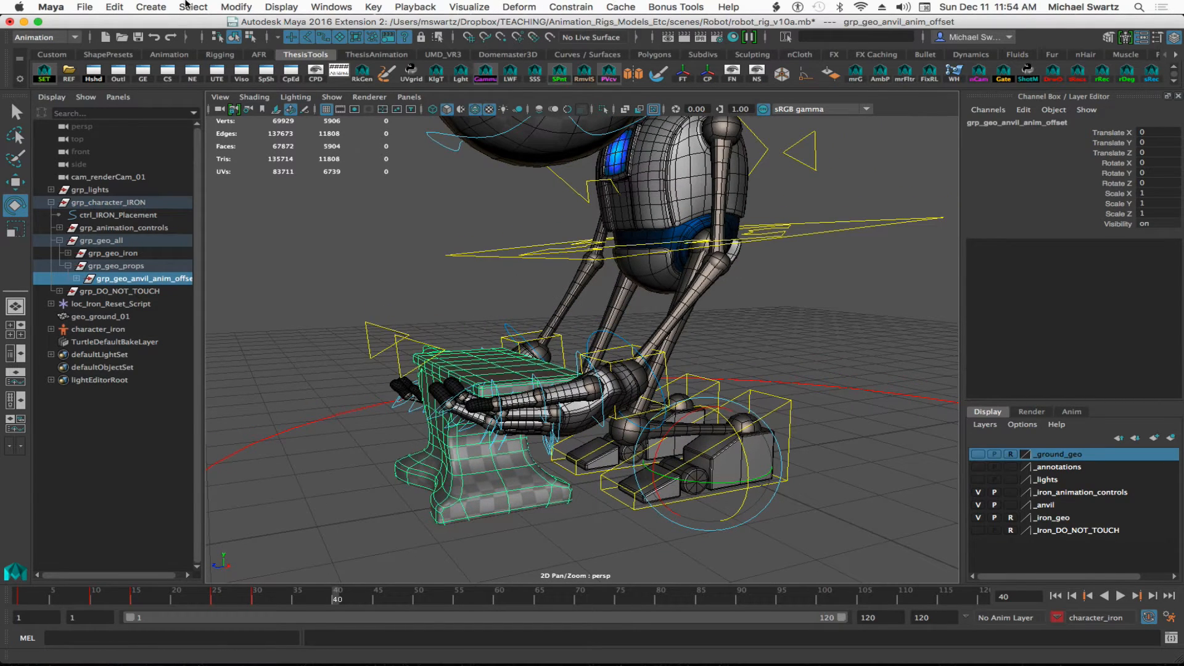
pyautogui.click(236, 8)
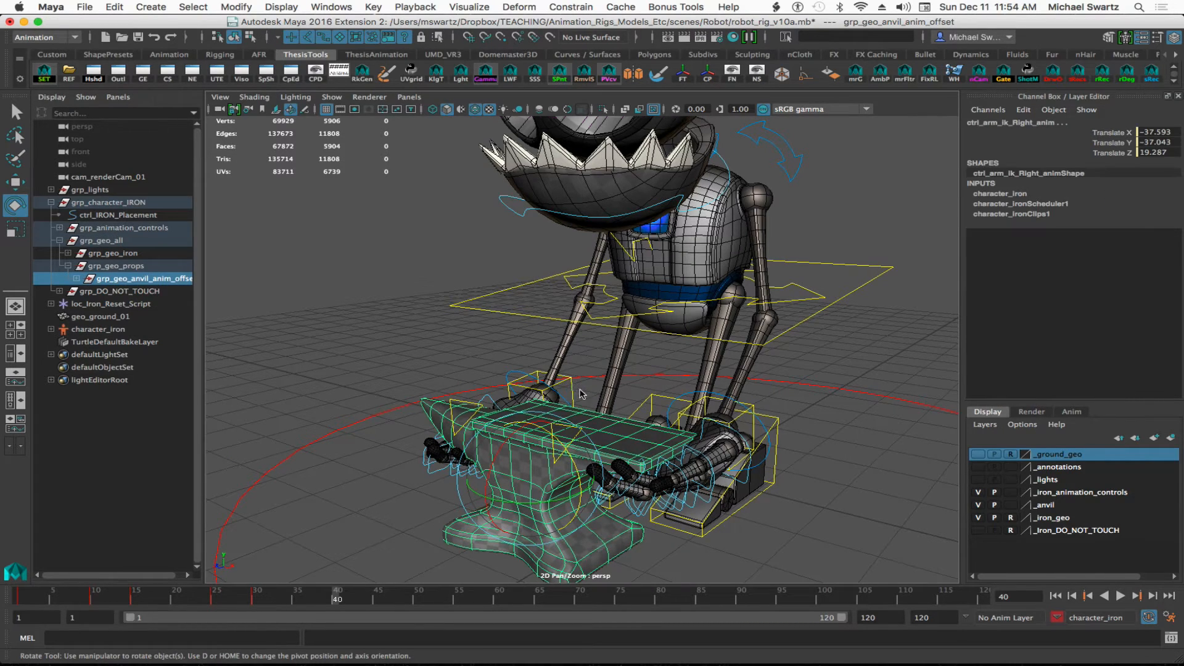
# Apply a Constrain > Parent constraint with Maintain offset on; it fails with an error.
pyautogui.click(519, 7)
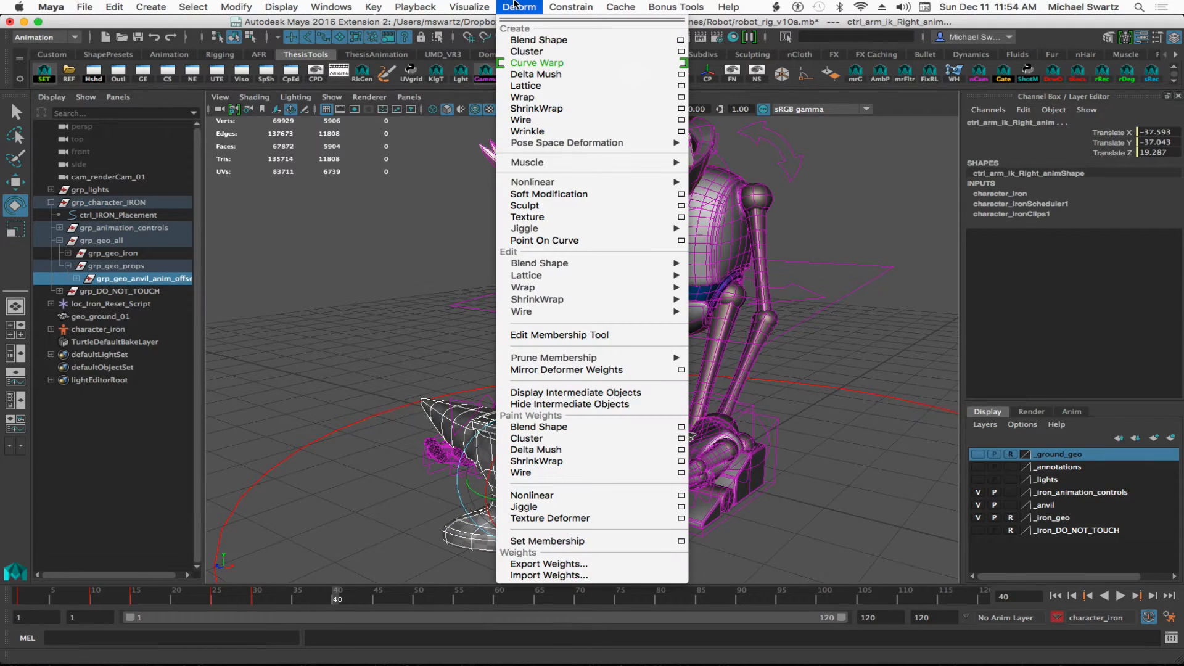
pyautogui.click(570, 7)
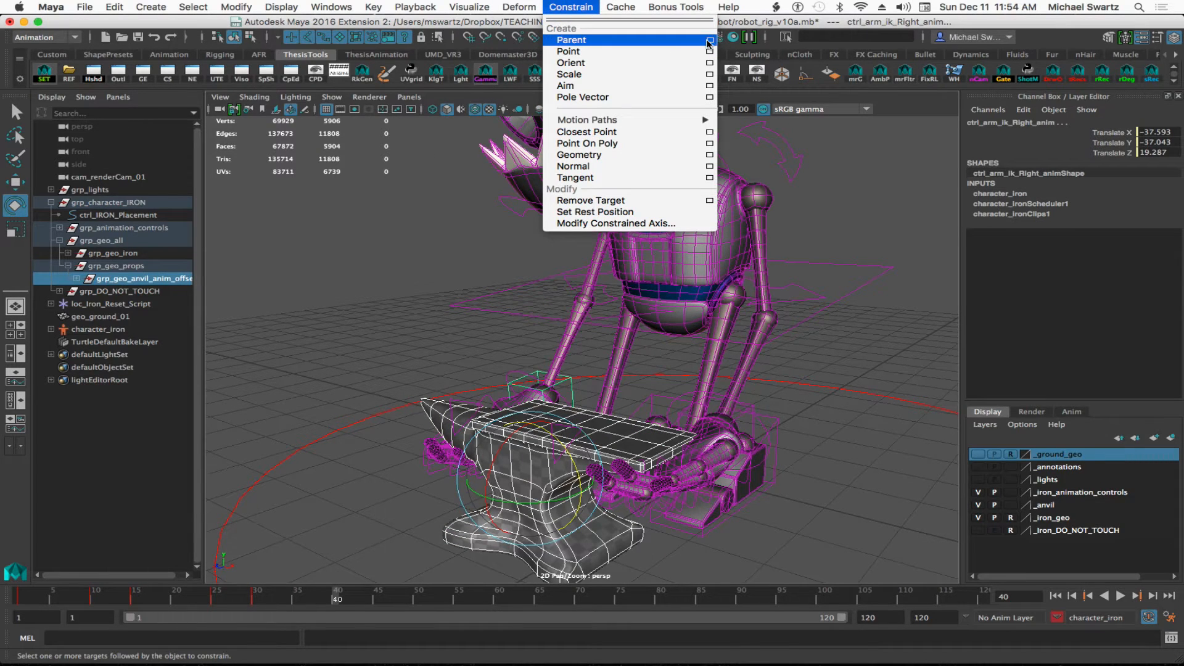
pyautogui.click(707, 40)
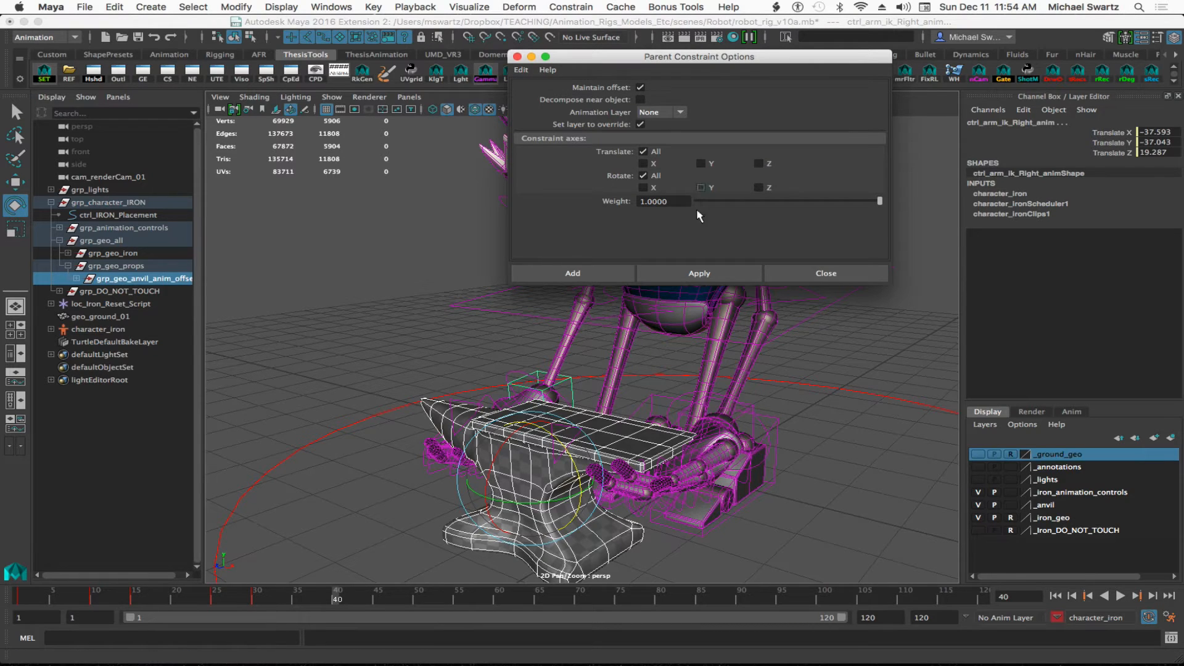
pyautogui.click(698, 272)
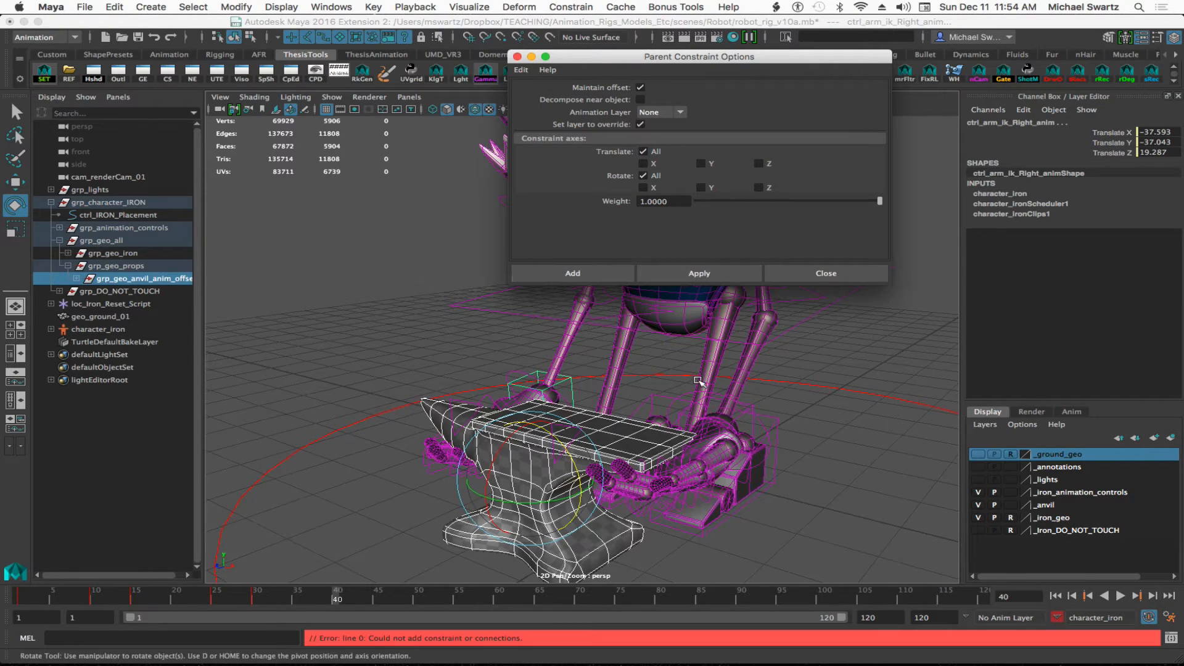
pyautogui.moveTo(360, 580)
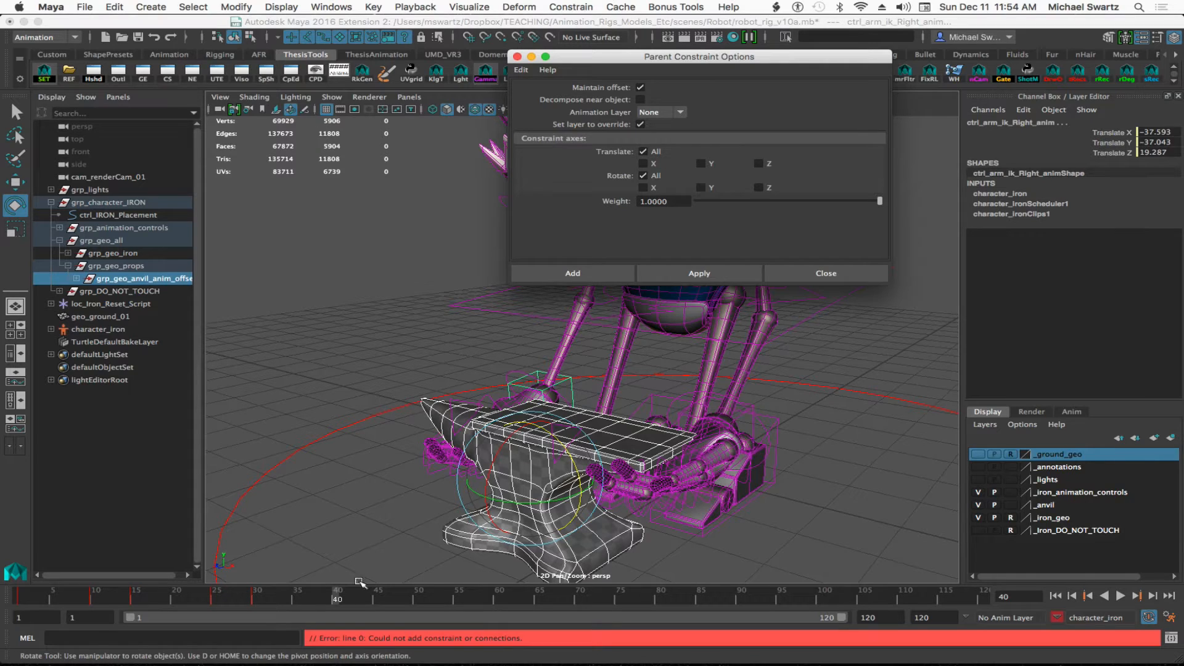
pyautogui.moveTo(442, 658)
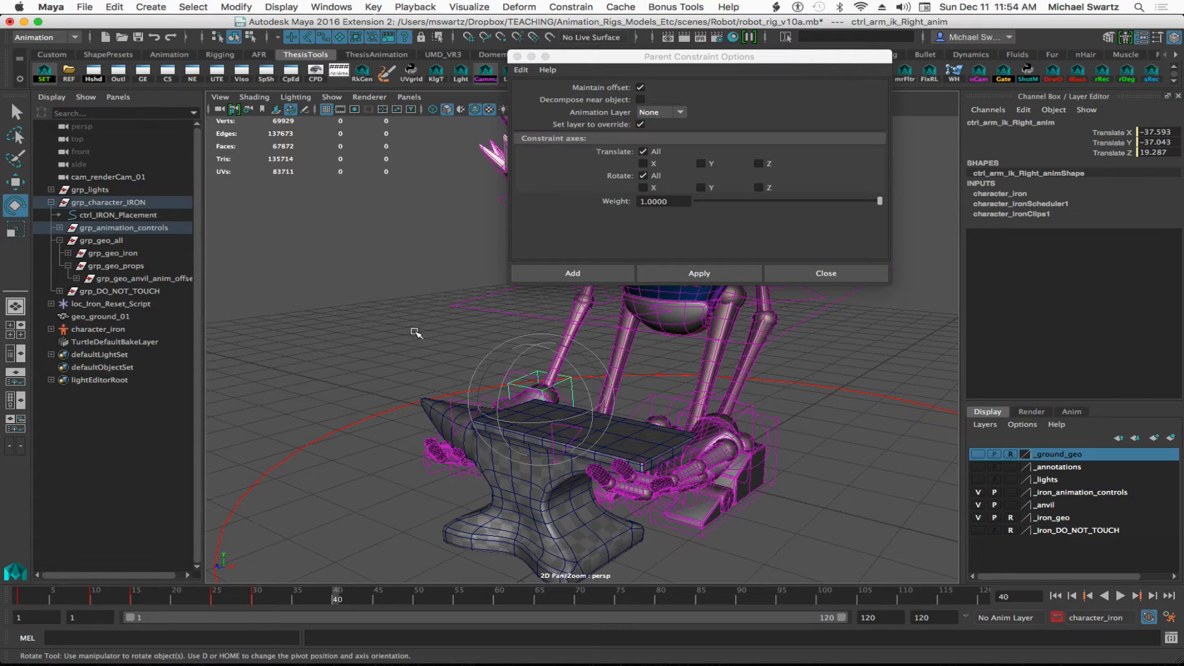
pyautogui.moveTo(132, 280)
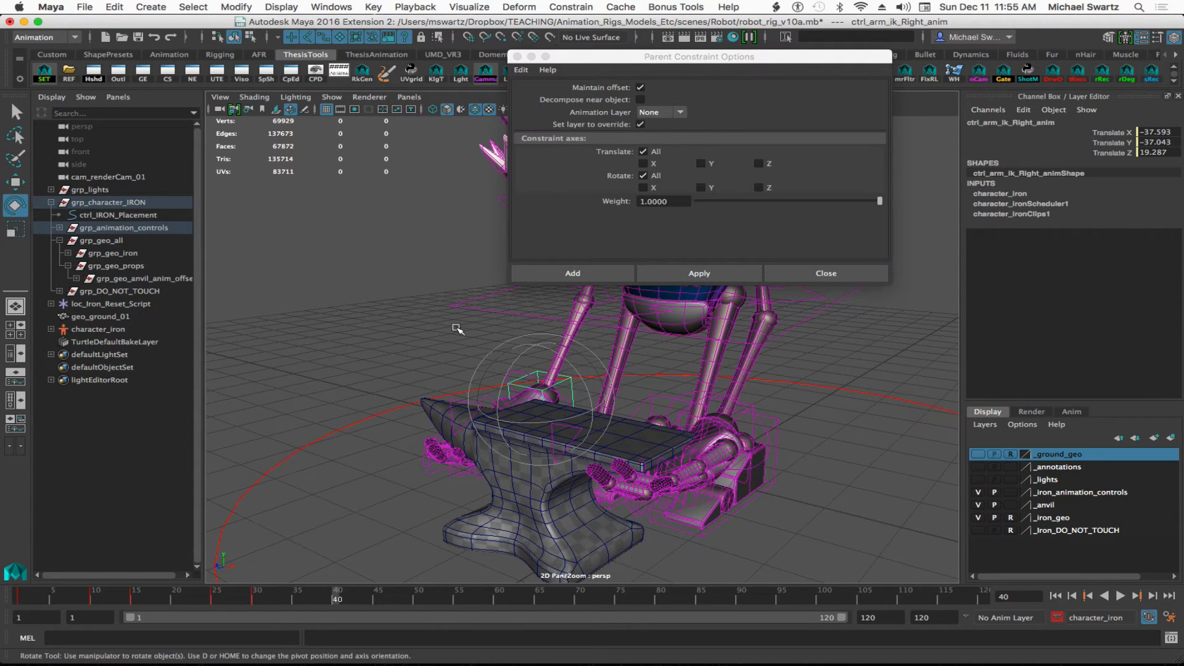
# Reveal the right hand control in the Outliner and select grp_ctrl_arm_ik_Right_anim_sdk and its offset parent.
pyautogui.click(58, 227)
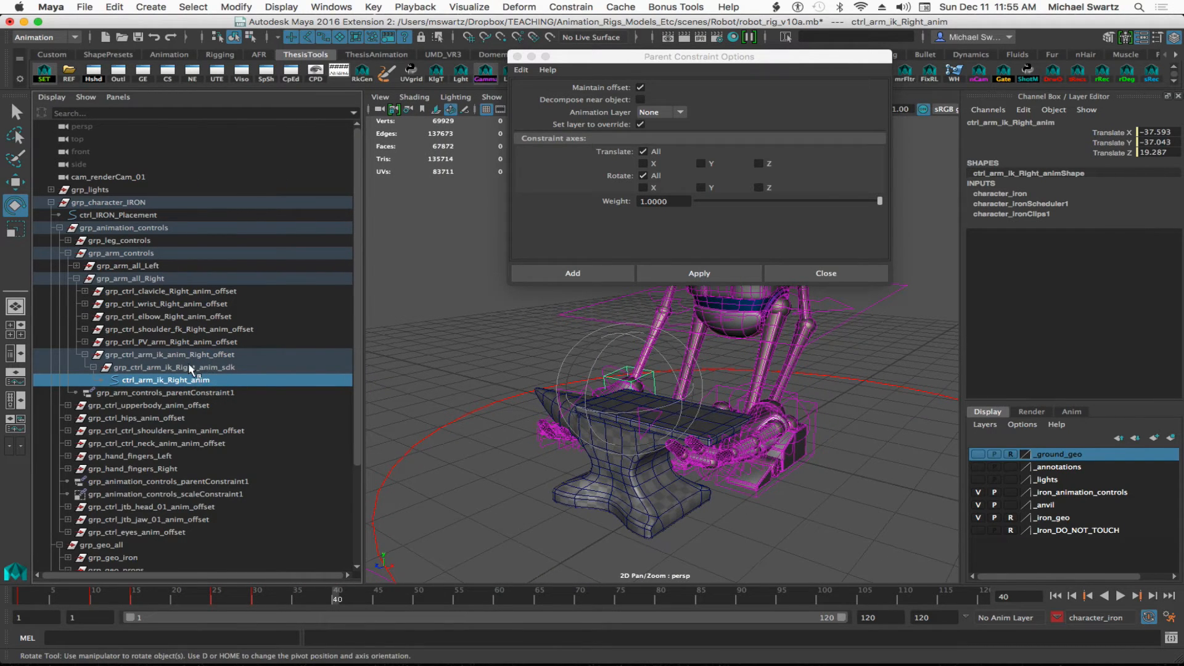
pyautogui.click(168, 368)
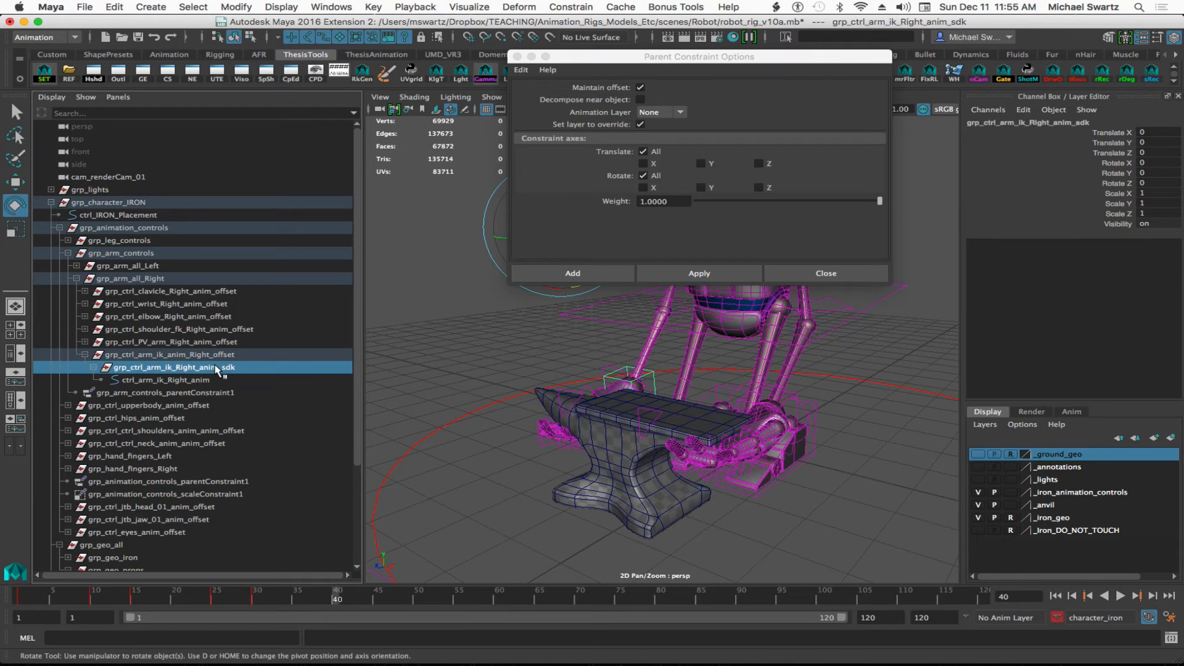
pyautogui.click(168, 354)
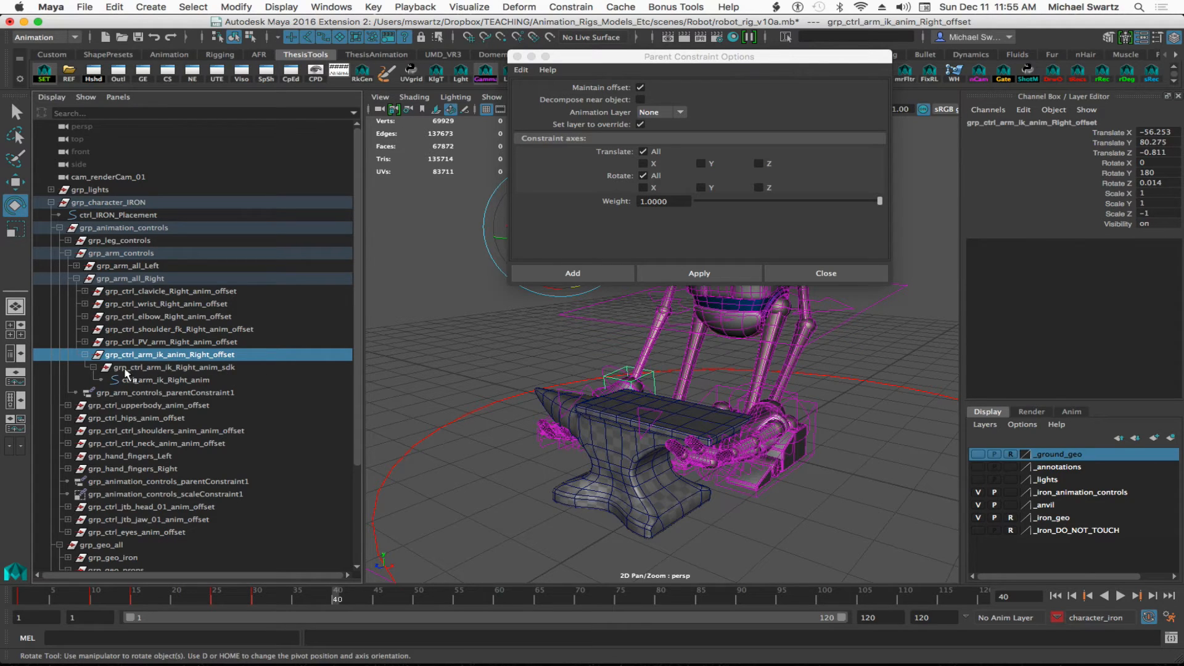
pyautogui.click(172, 366)
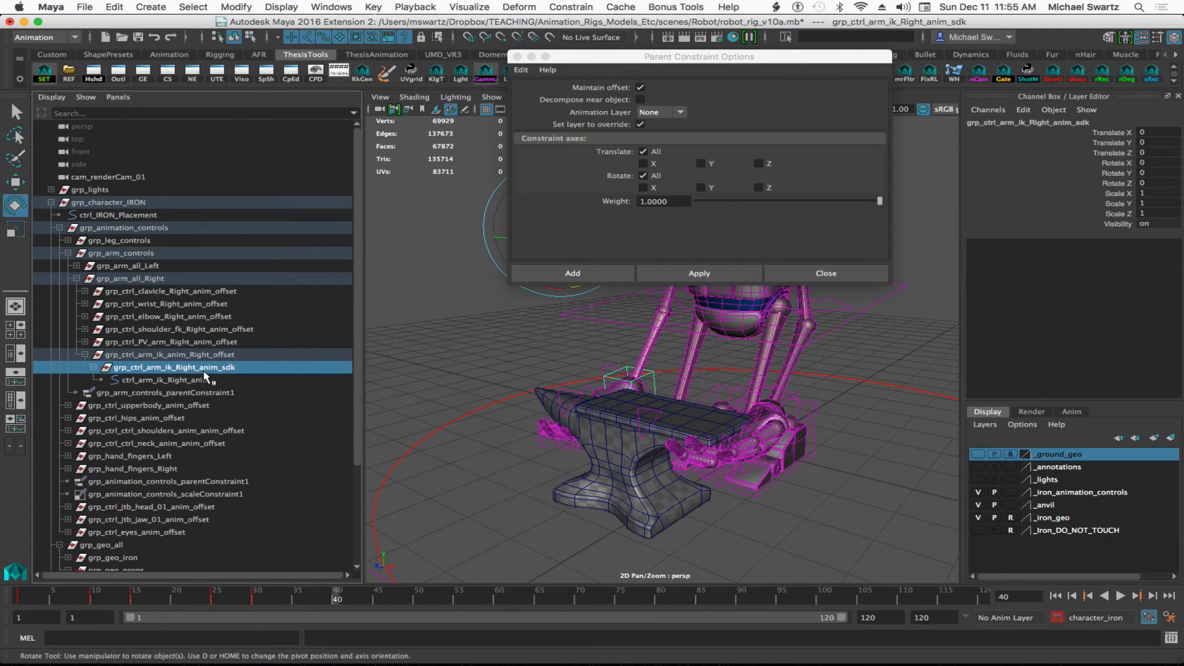
pyautogui.moveTo(658, 341); pyautogui.dragTo(668, 427)
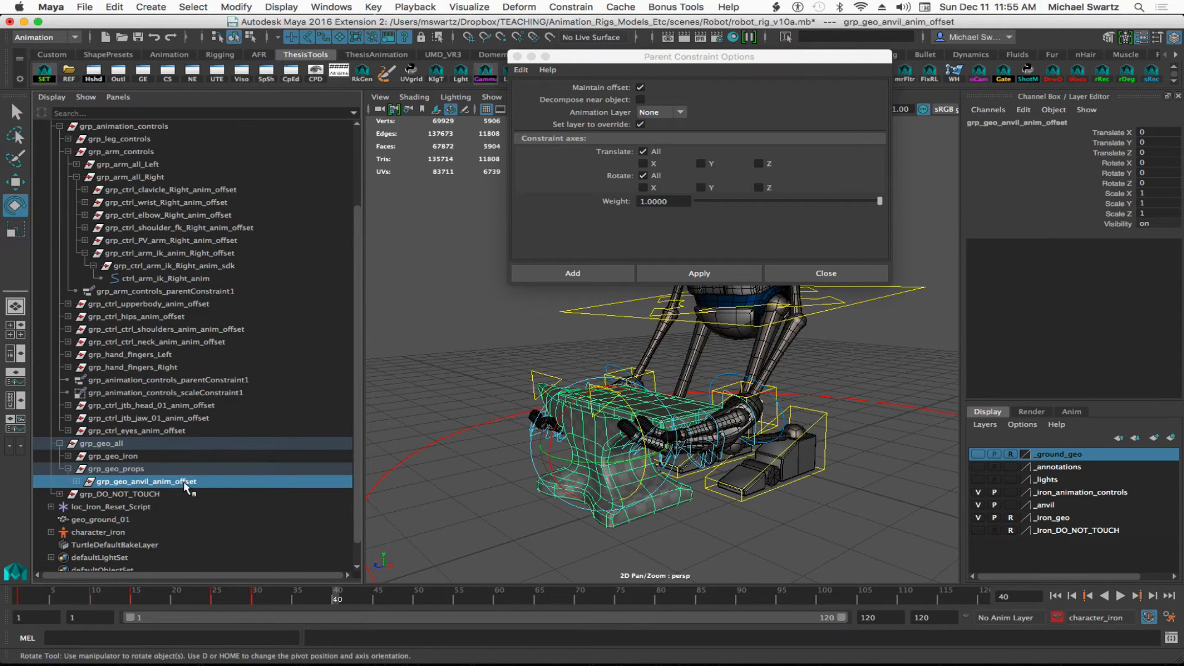
pyautogui.moveTo(306, 427)
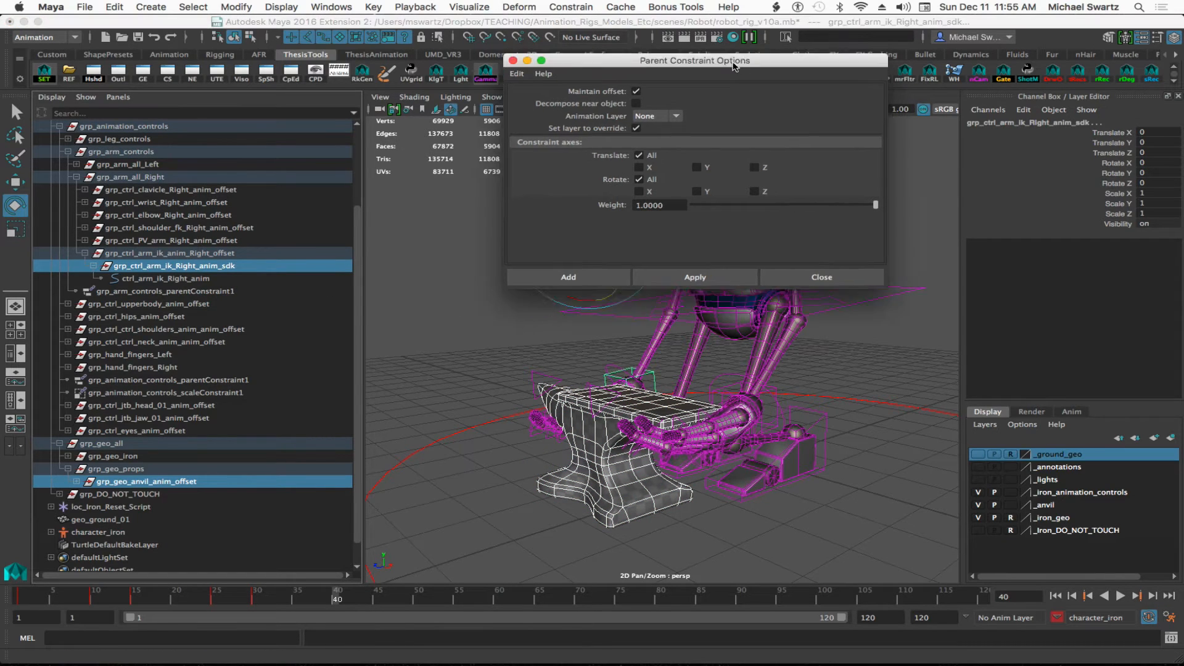
# Add a maintain-offset parent constraint from grp_geo_anvil_anim_offset to grp_ctrl_arm_ik_Right_anim_sdk.
pyautogui.moveTo(694, 61); pyautogui.dragTo(621, 63)
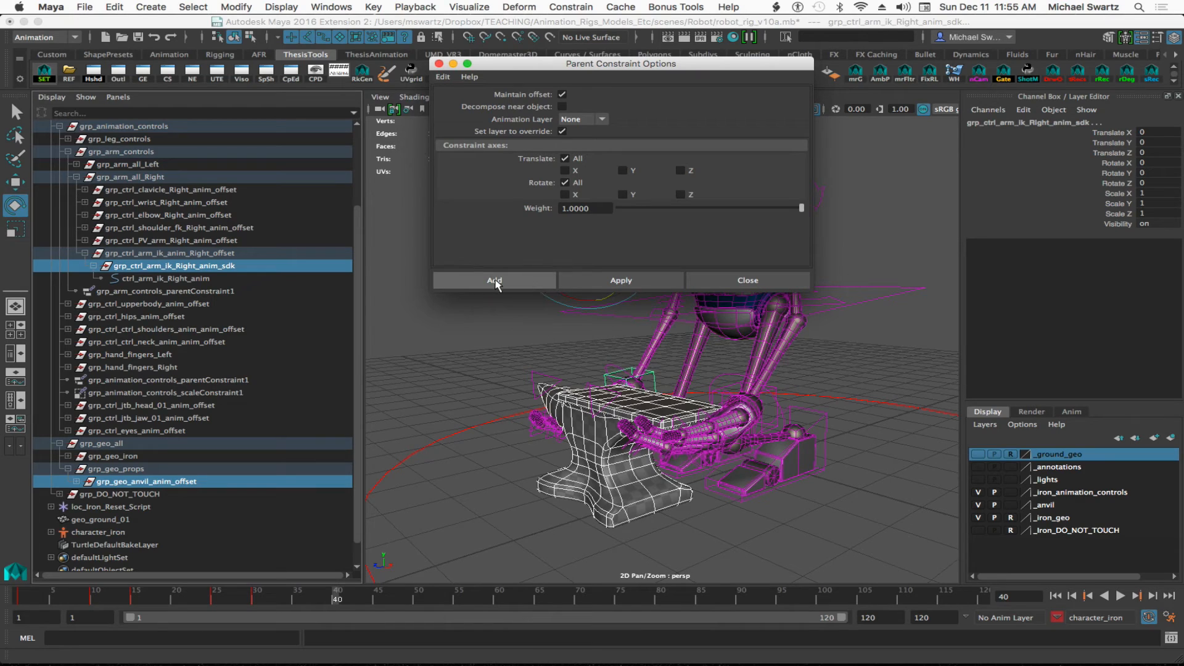
pyautogui.moveTo(517, 285)
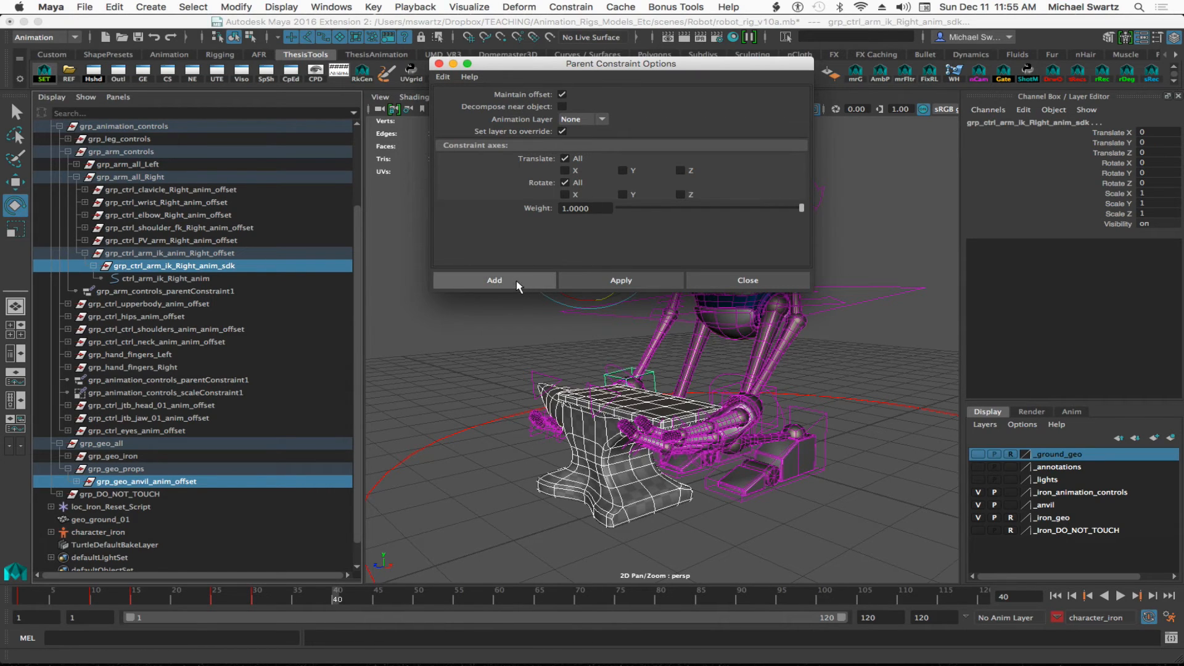
pyautogui.click(493, 280)
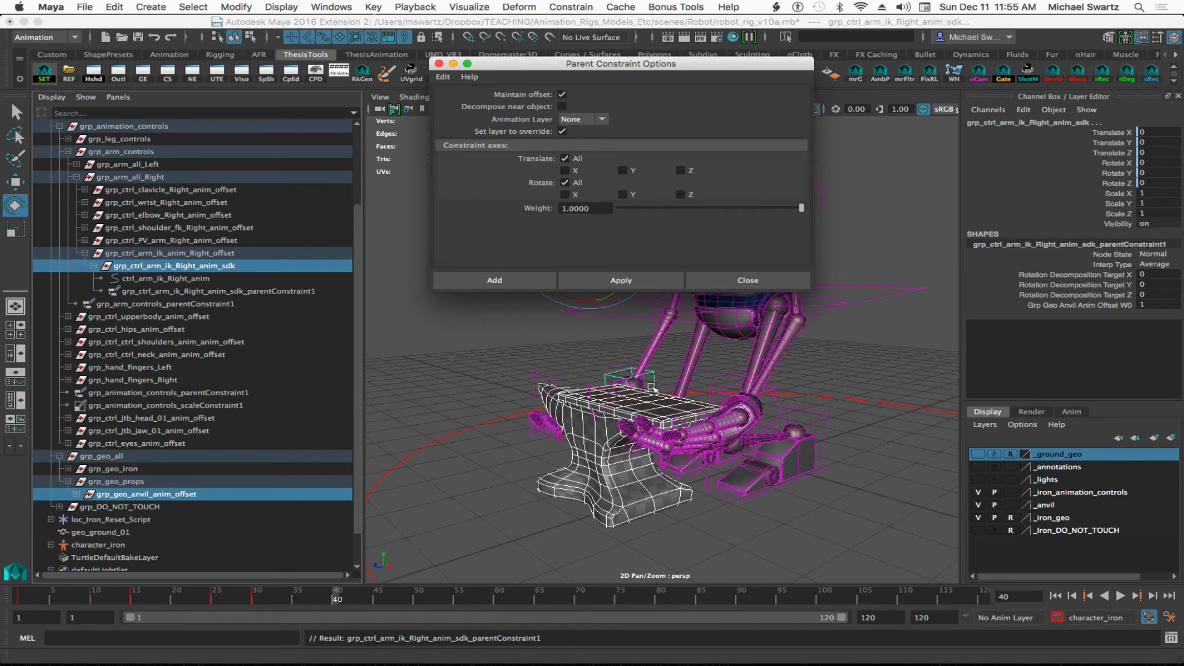
pyautogui.moveTo(529, 376)
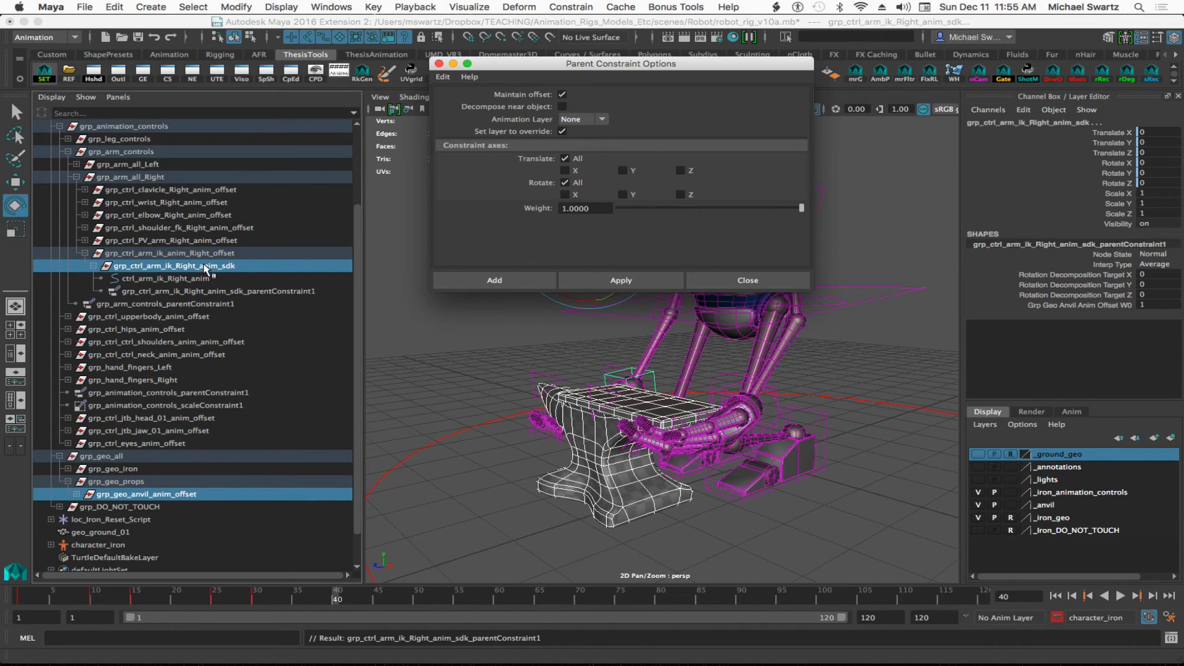
pyautogui.moveTo(166, 266)
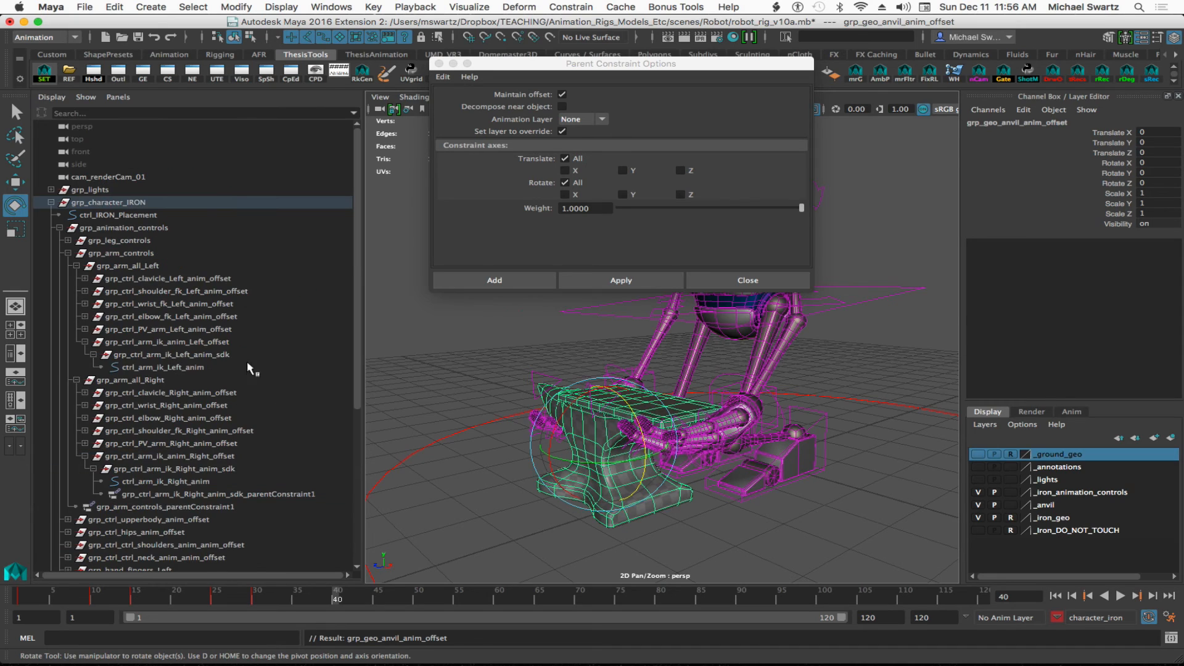
pyautogui.moveTo(172, 361)
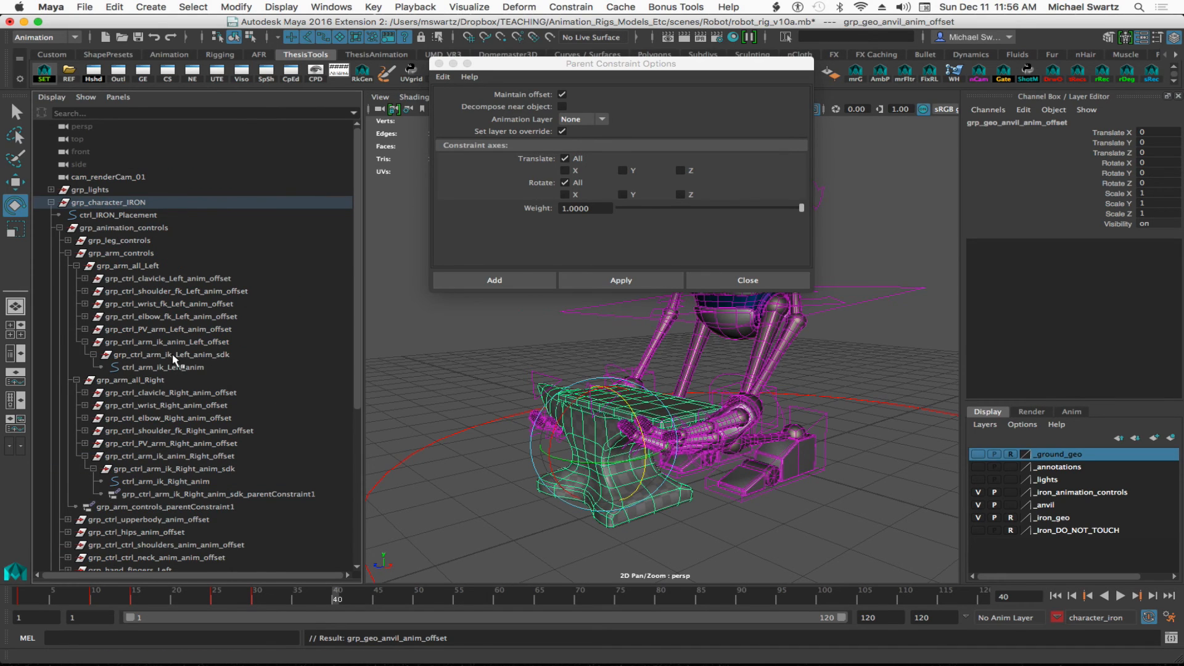
# Select grp_ctrl_arm_ik_Left_anim_sdk in the Outliner as the second constraint target.
pyautogui.click(170, 354)
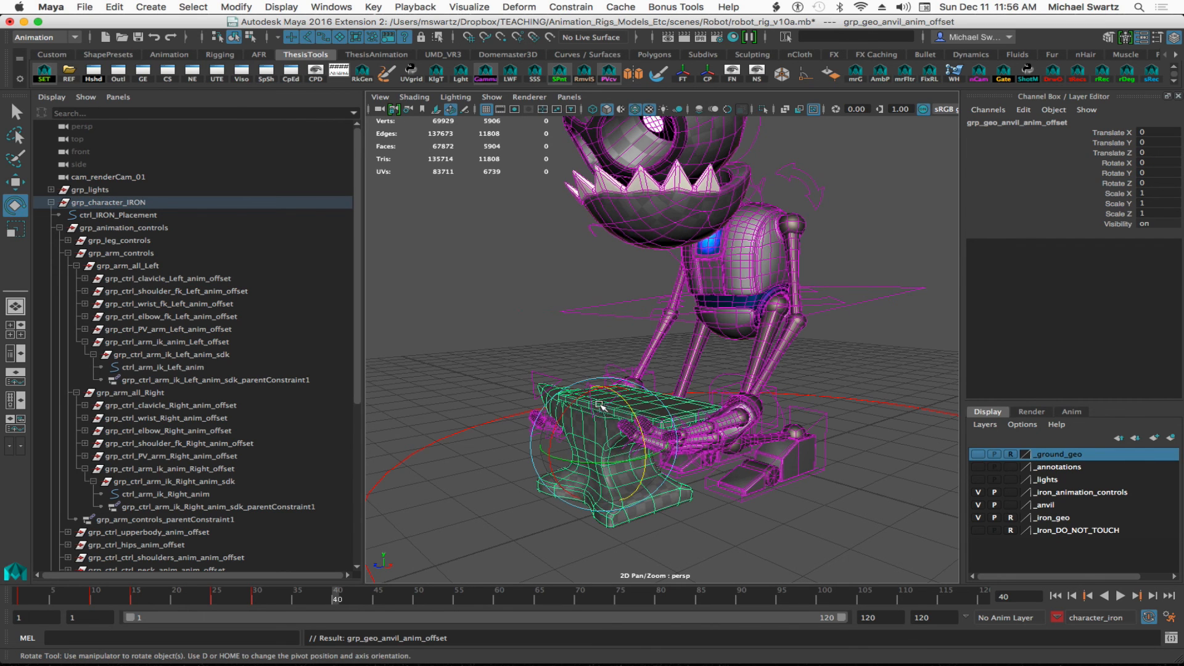
# Drag the anvil offset group upward in Y to confirm both hands follow.
pyautogui.moveTo(598, 405); pyautogui.dragTo(603, 352)
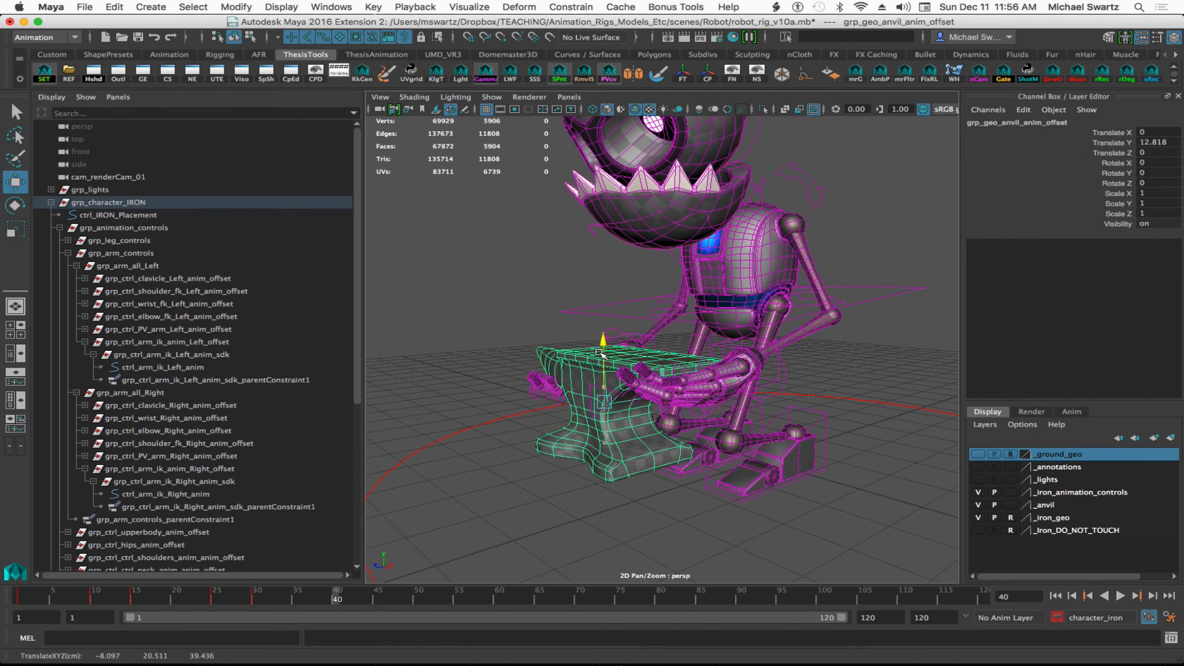